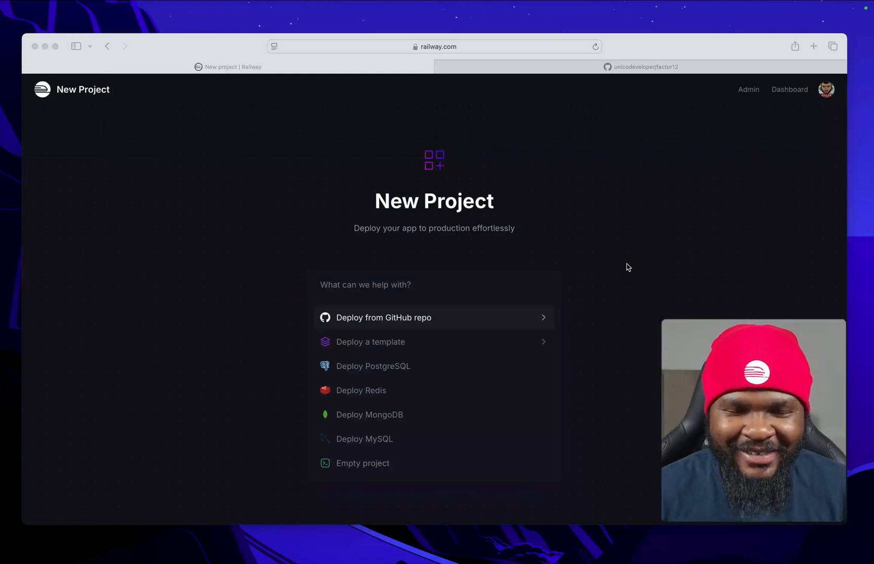
pyautogui.moveTo(581, 96)
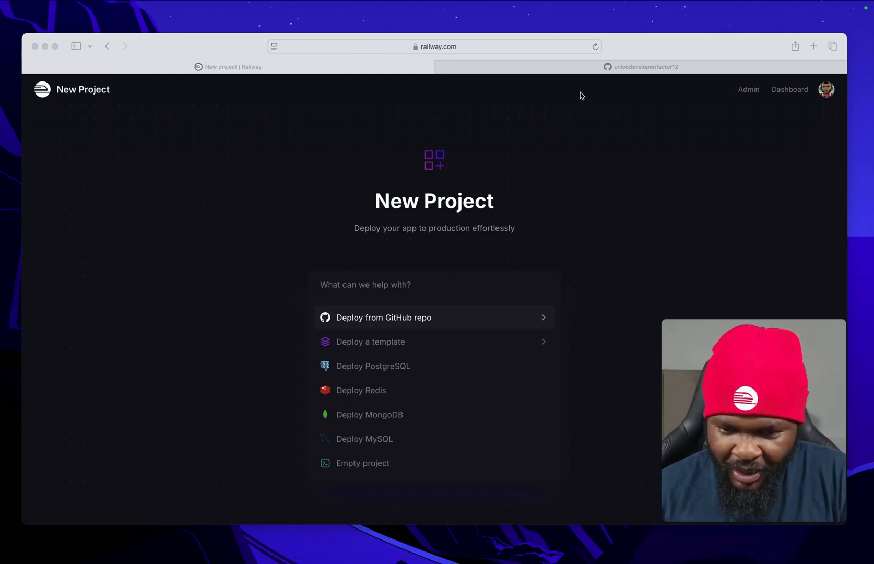
# Deploy the unicodeveloper/factor12 GitHub repository as a new project and watch its first build start.
pyautogui.click(643, 67)
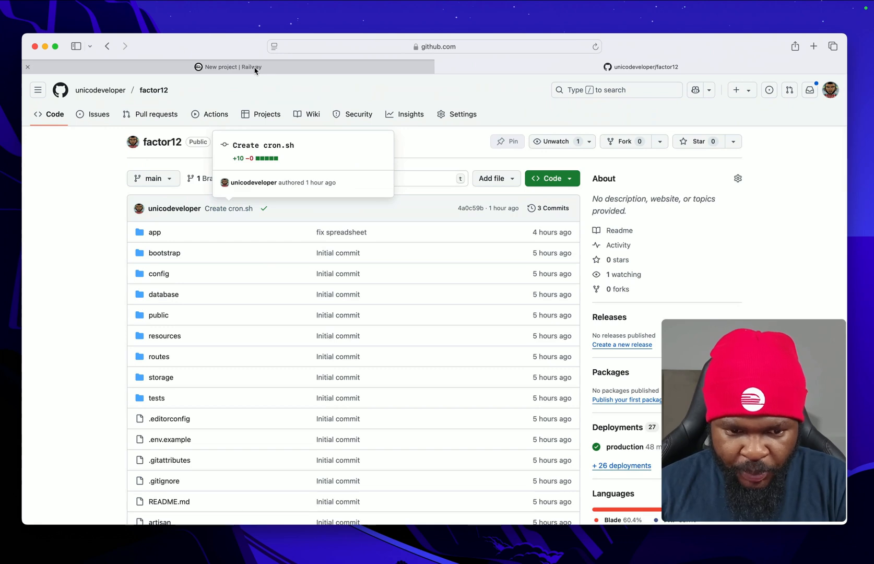
pyautogui.click(227, 67)
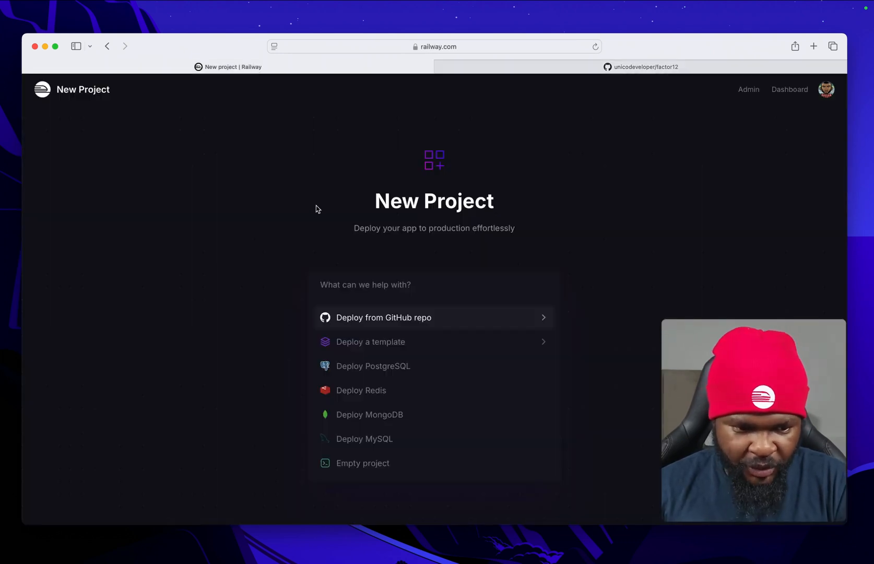
pyautogui.moveTo(552, 216)
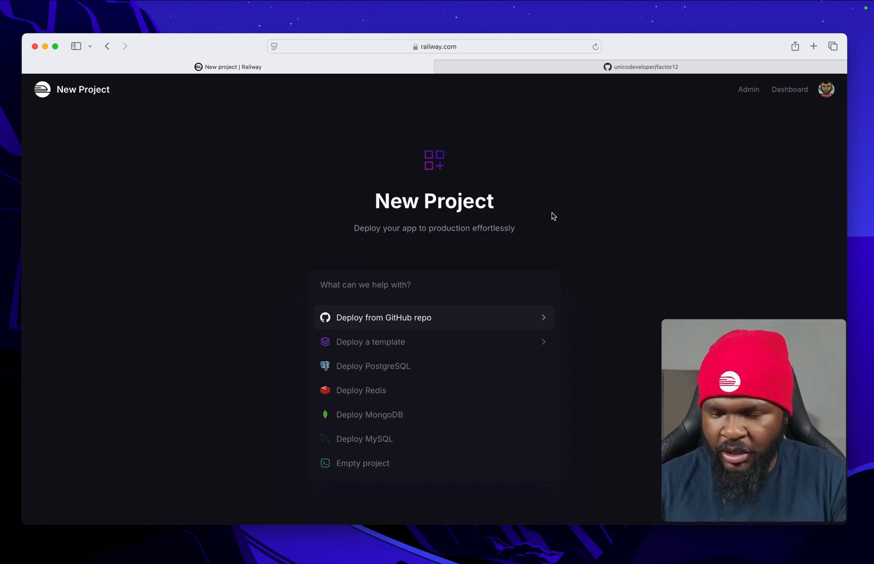
pyautogui.moveTo(406, 322)
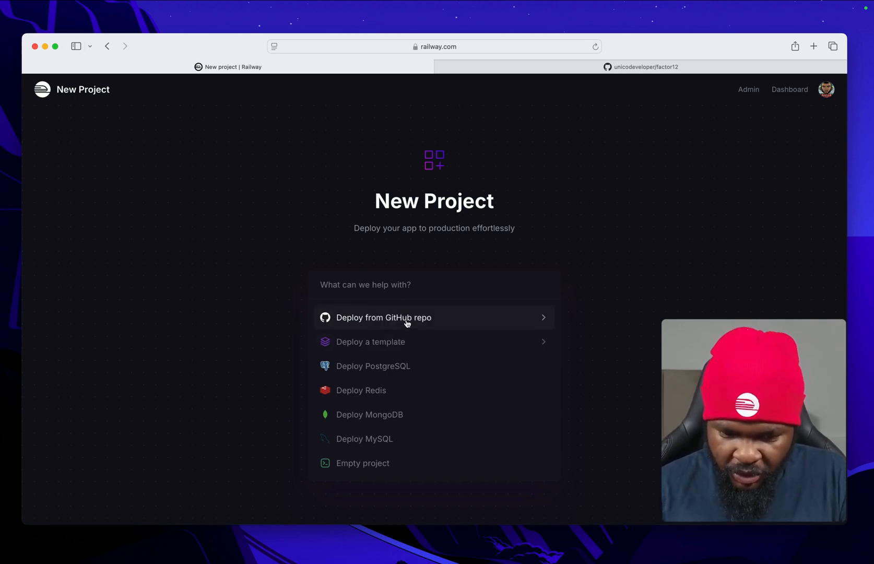
pyautogui.click(384, 318)
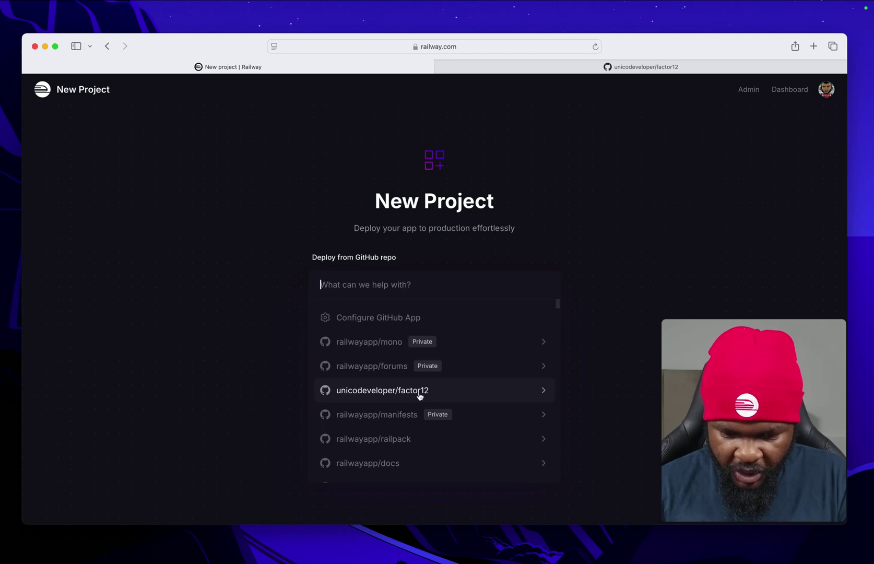
pyautogui.click(383, 391)
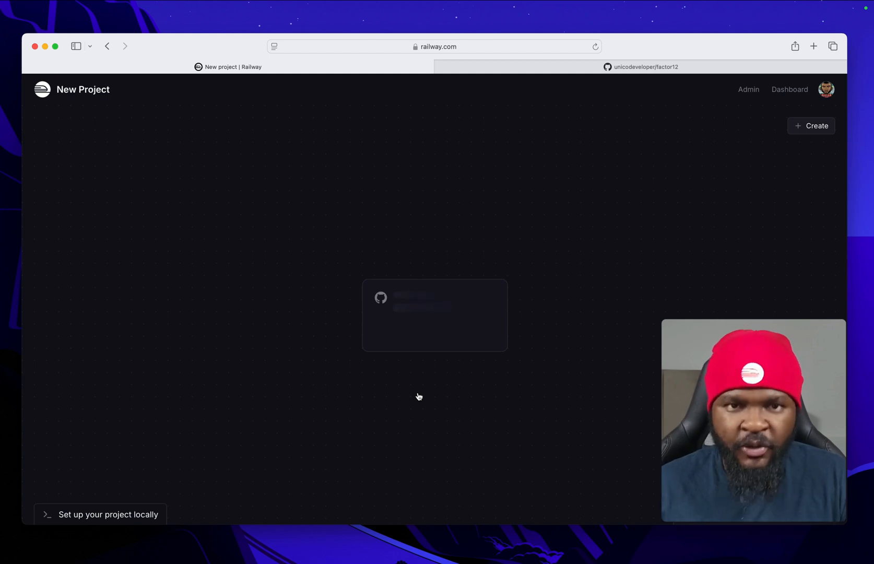
pyautogui.click(435, 314)
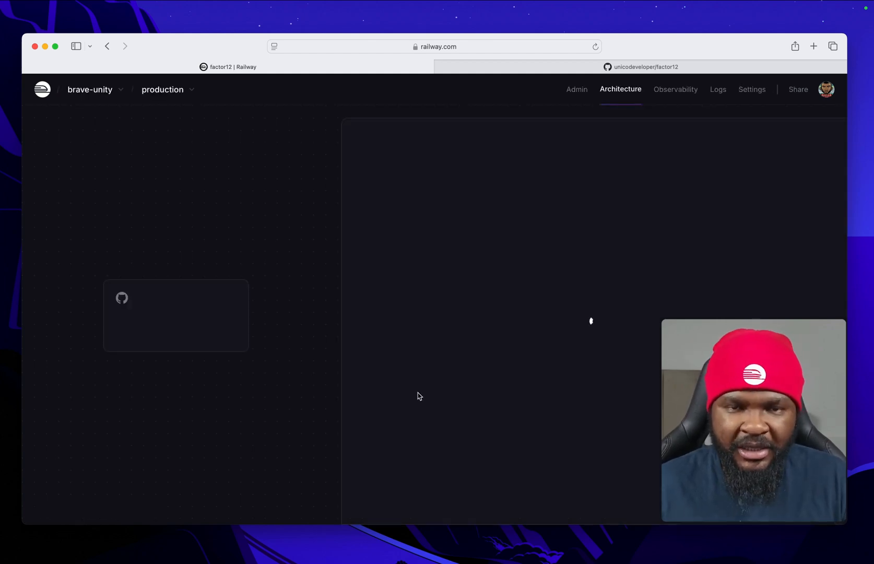
pyautogui.click(175, 315)
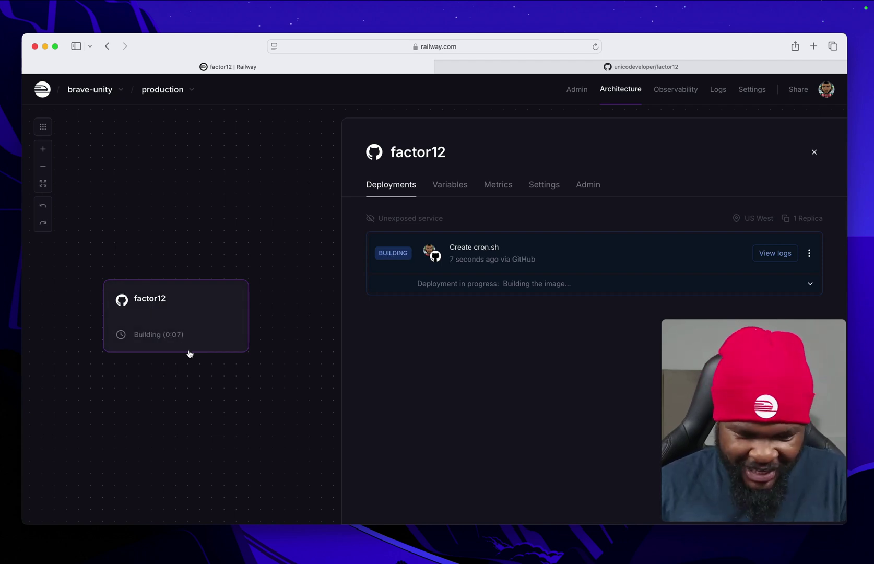
pyautogui.moveTo(208, 394)
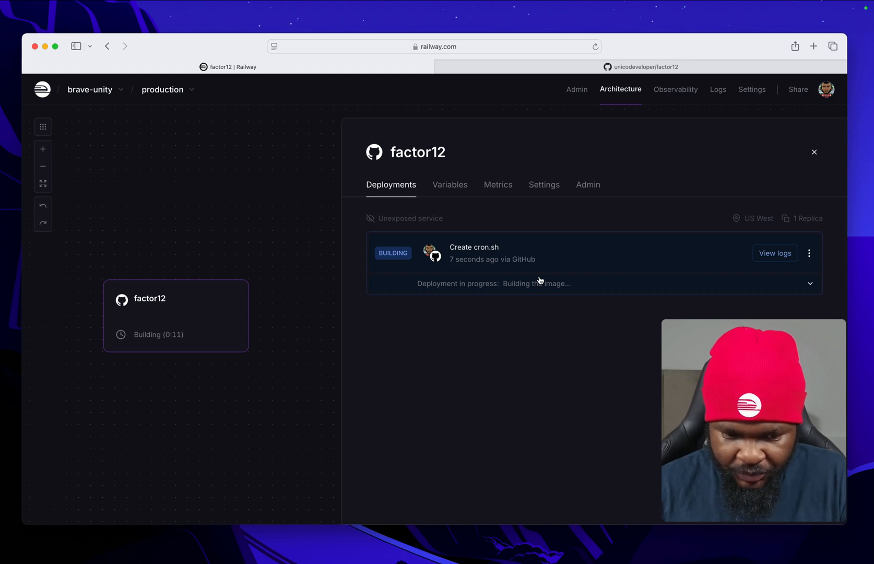
pyautogui.moveTo(539, 370)
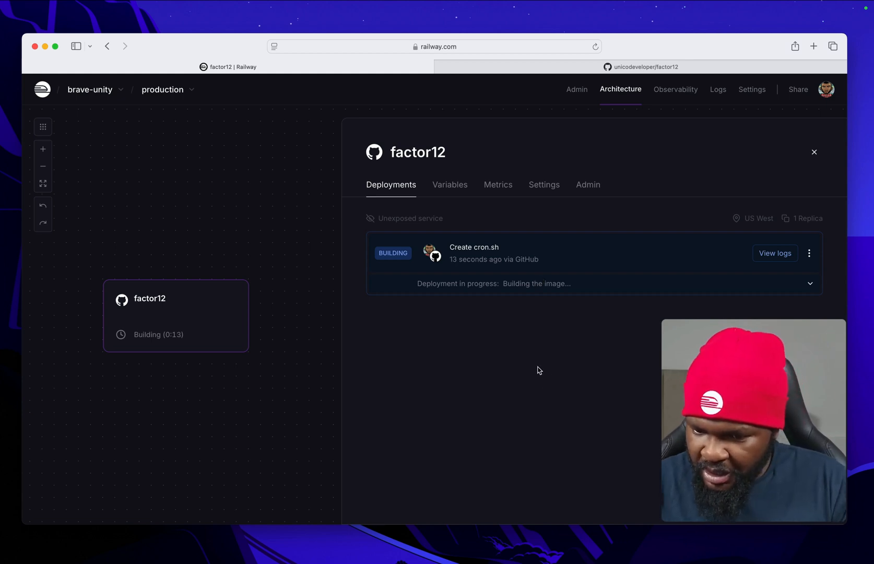
# Review the Build Logs showing the Laravel app detected with Composer, npm and artisan cache steps.
pyautogui.click(774, 252)
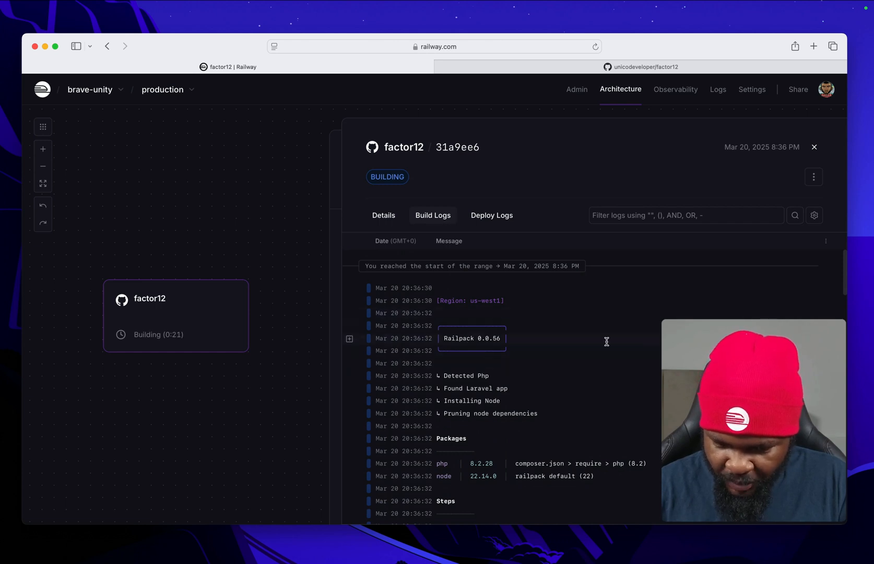
pyautogui.scroll(-3)
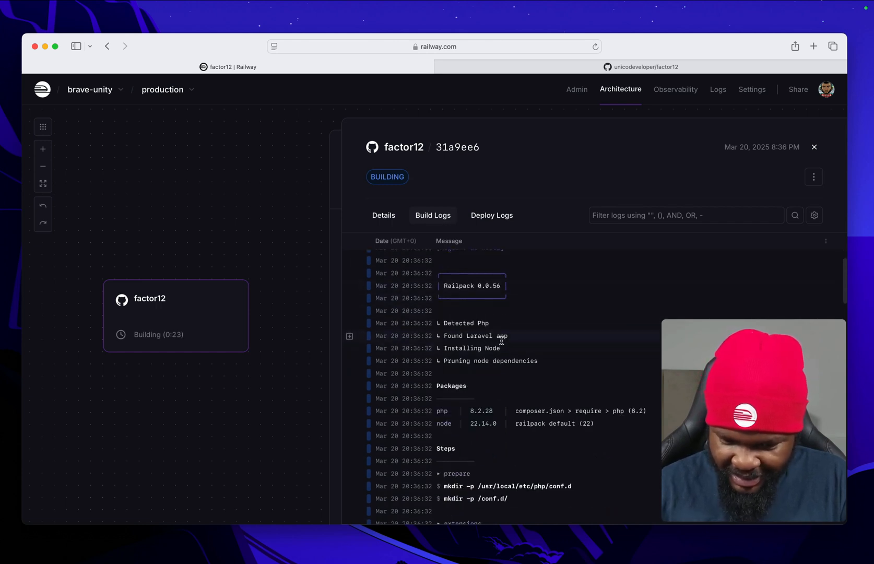
pyautogui.scroll(-3)
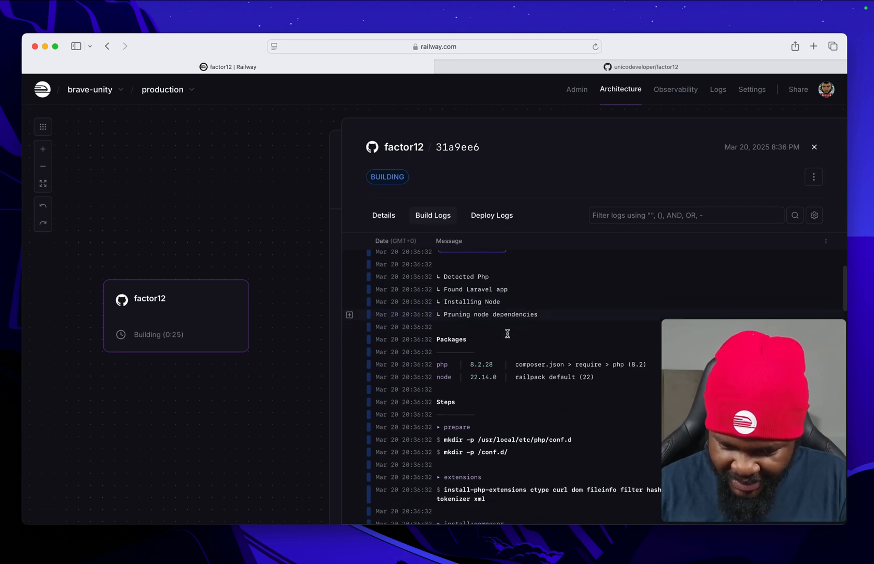
pyautogui.scroll(-3)
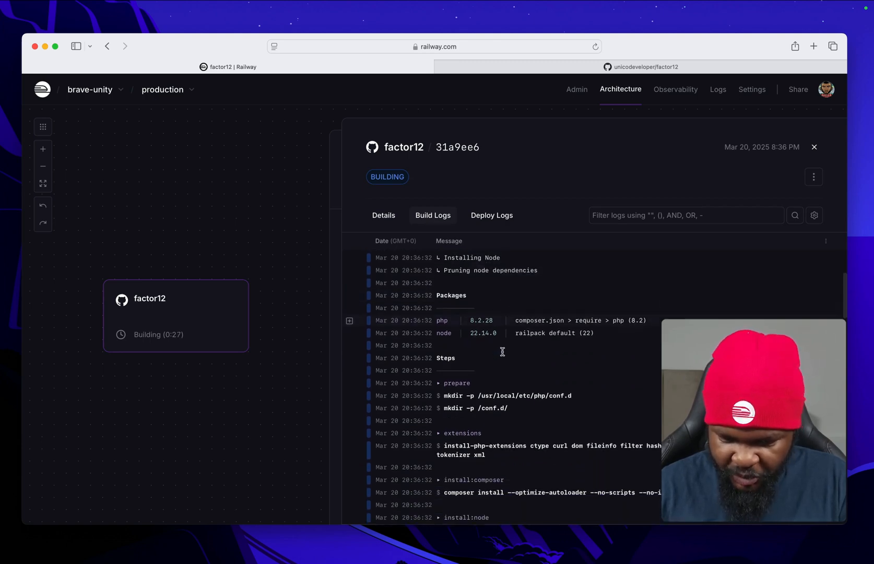
pyautogui.scroll(-3)
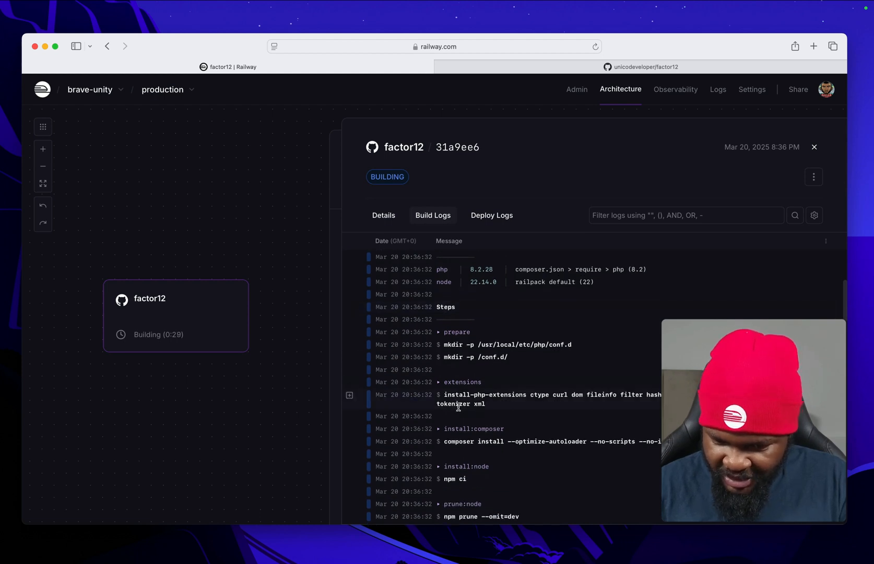
pyautogui.scroll(-3)
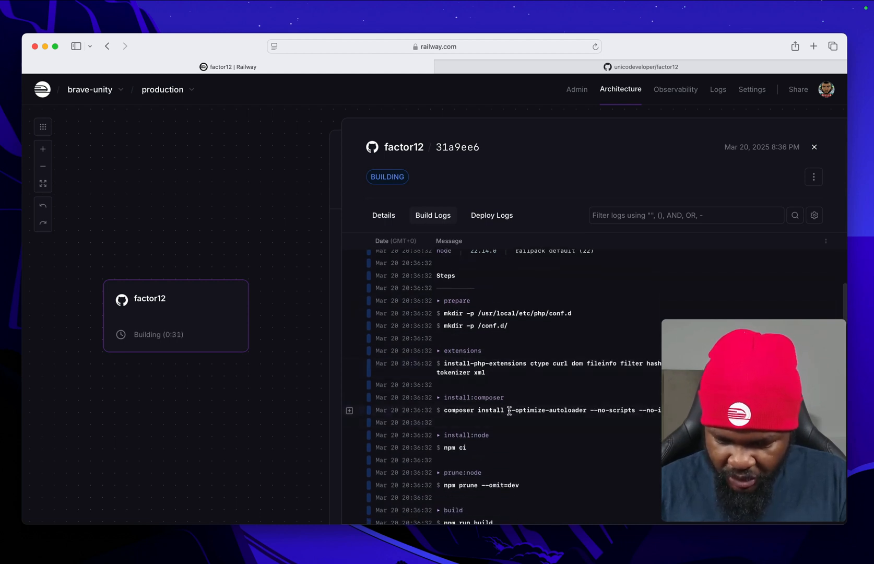
pyautogui.scroll(-3)
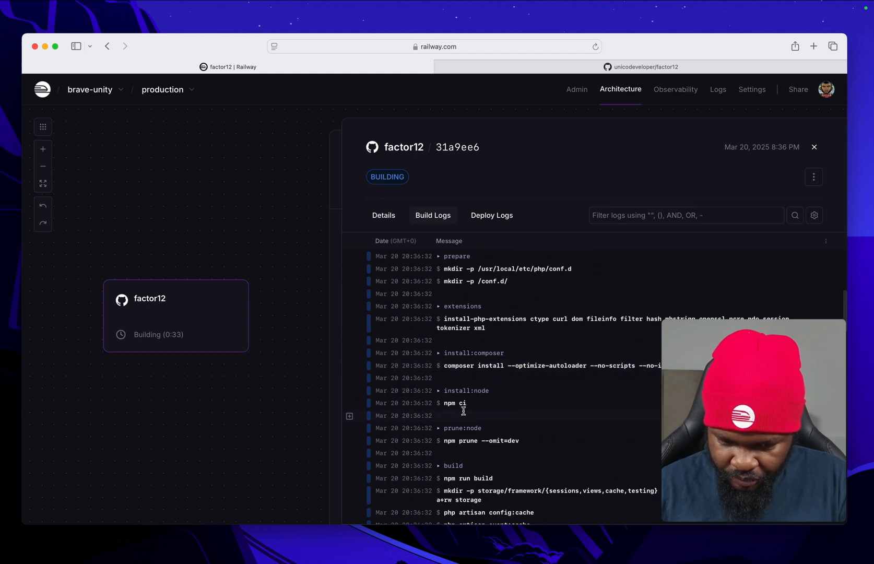
pyautogui.scroll(-3)
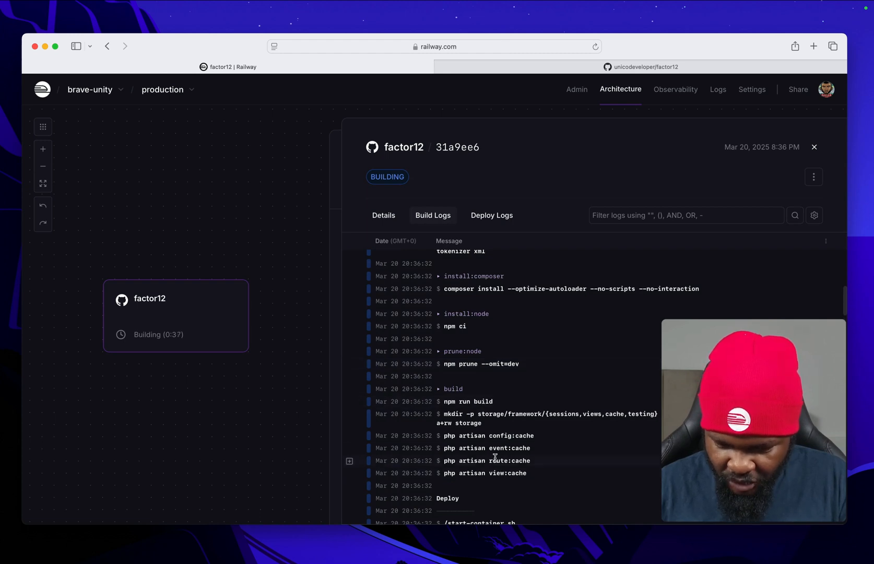
pyautogui.scroll(3)
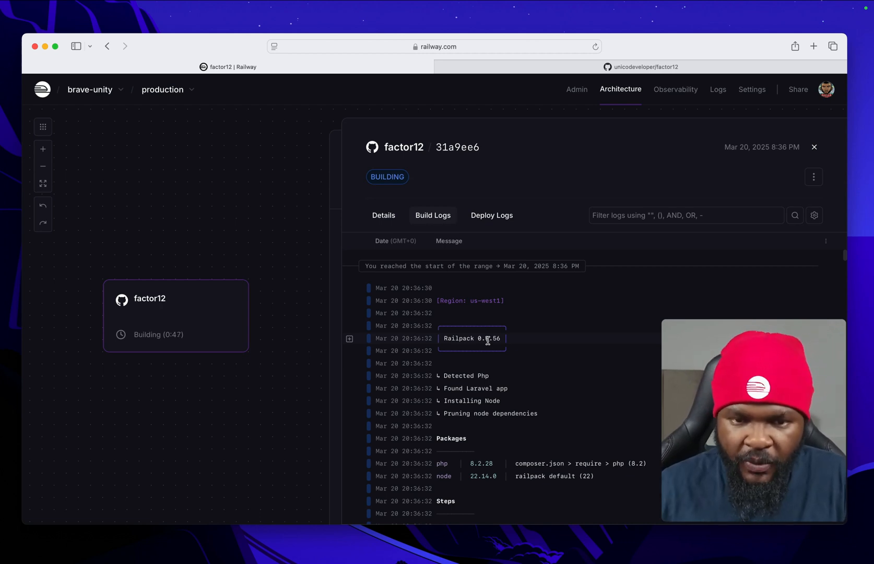
pyautogui.moveTo(517, 358)
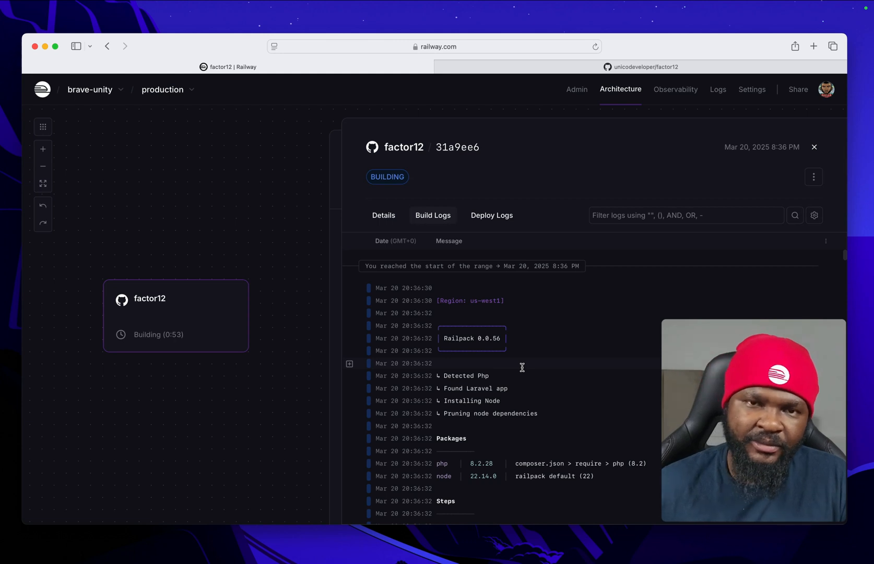
pyautogui.moveTo(368, 247)
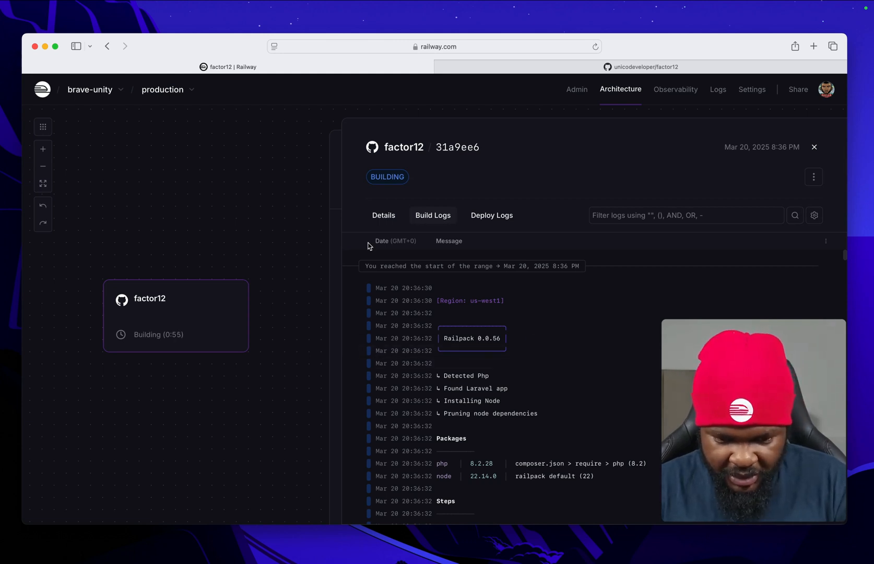
# Check the deployment details and deploy logs confirming the Laravel server started successfully.
pyautogui.click(384, 216)
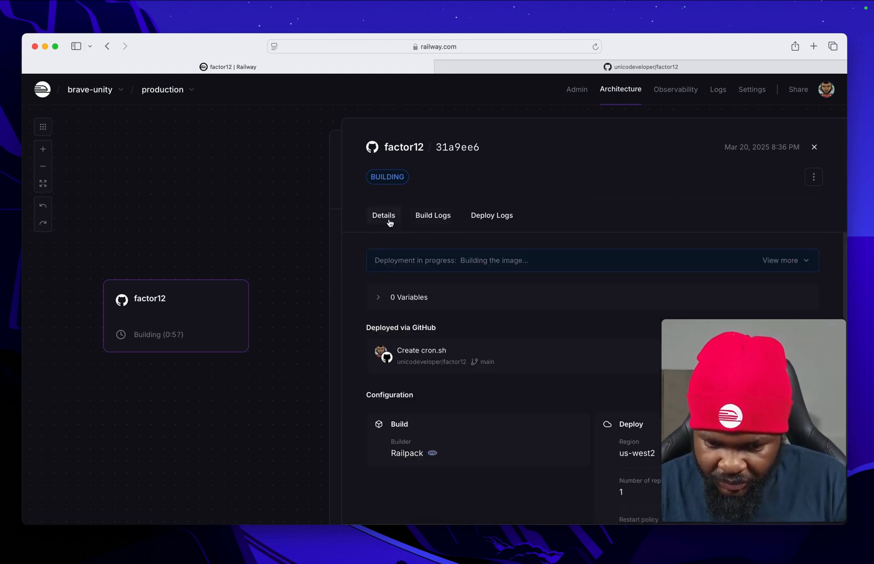
pyautogui.click(780, 260)
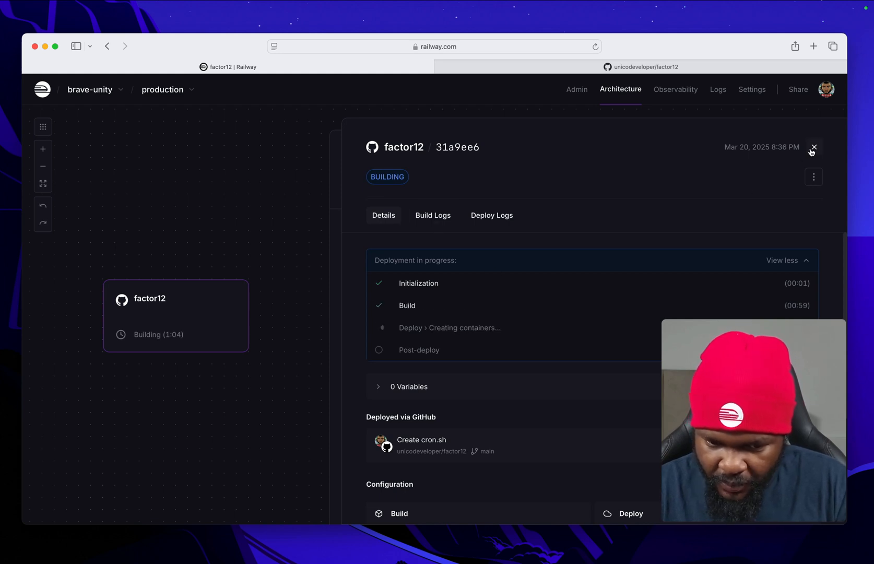
pyautogui.click(814, 147)
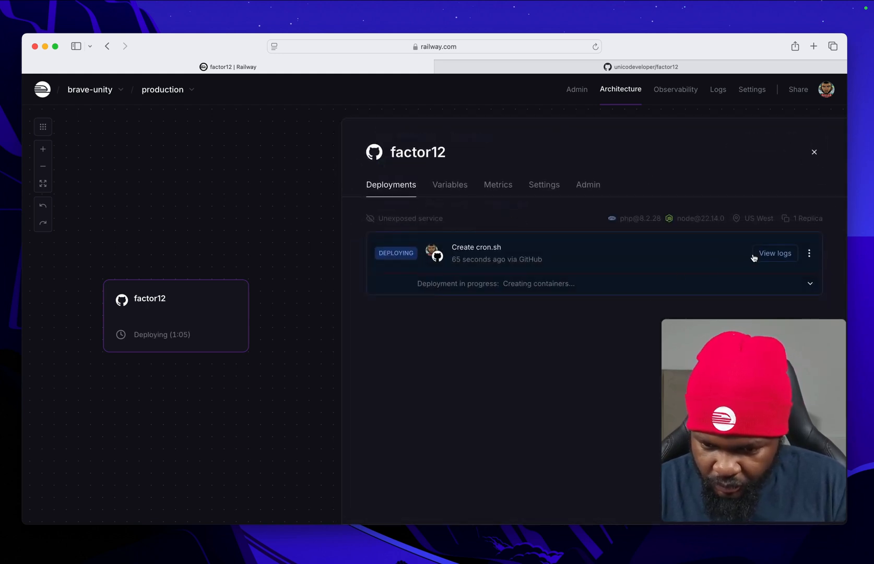
pyautogui.click(774, 253)
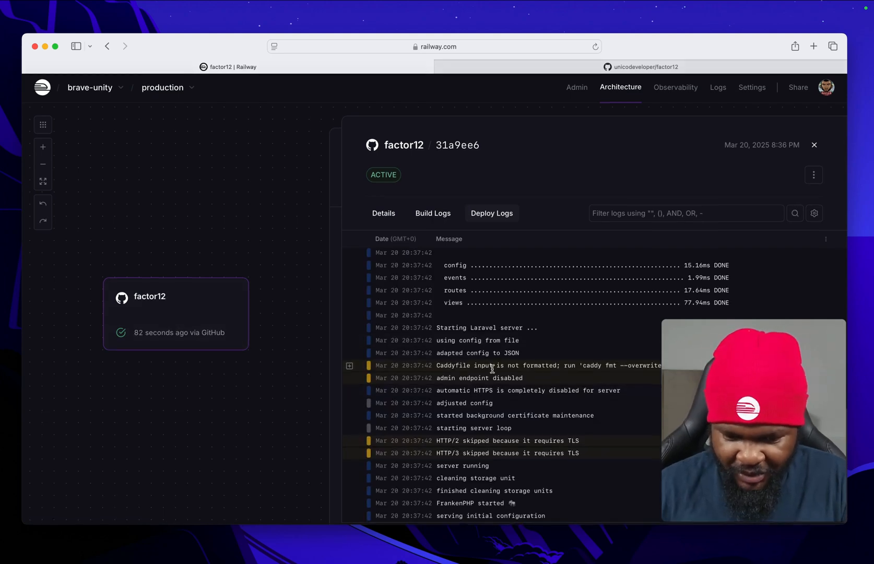
pyautogui.scroll(3)
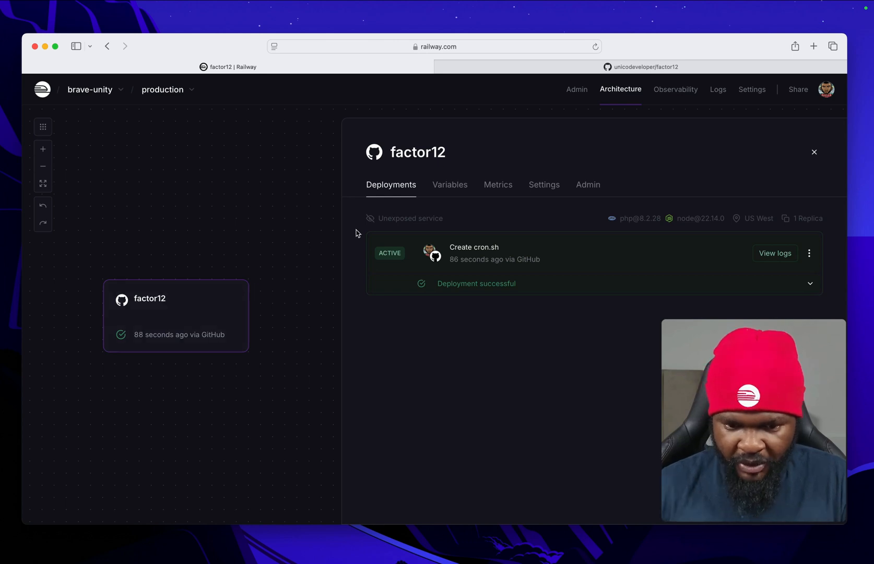
# Fill the factor12 variables Raw Editor with the .env.example contents, removing the DB_ lines.
pyautogui.click(450, 185)
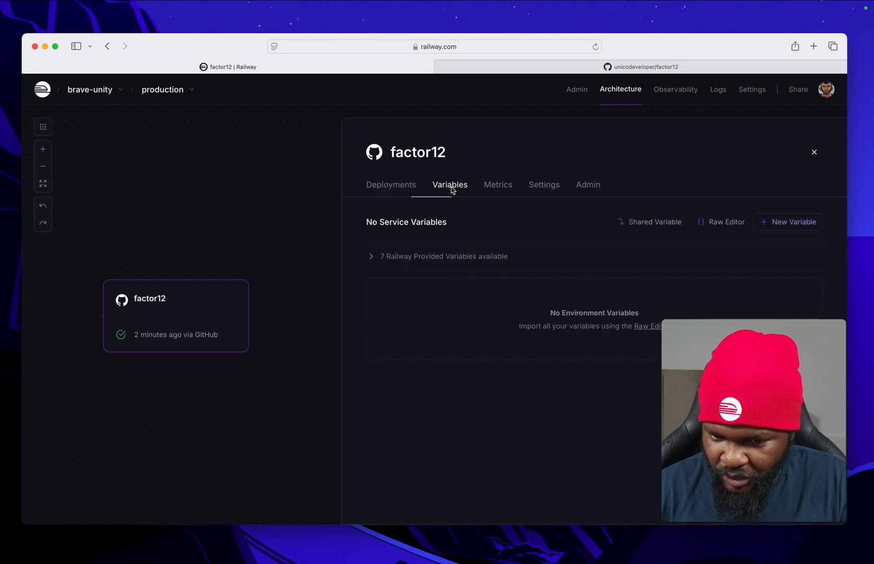
pyautogui.click(722, 221)
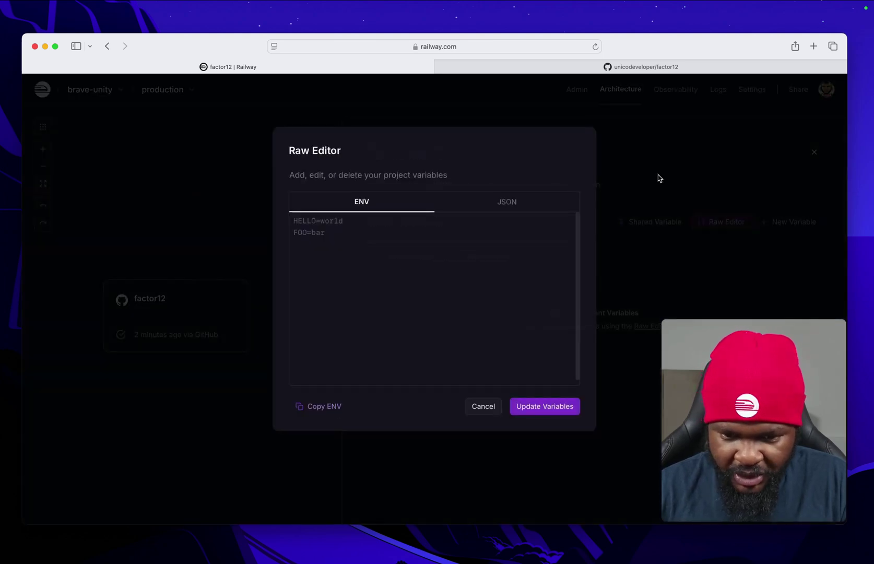
pyautogui.click(434, 279)
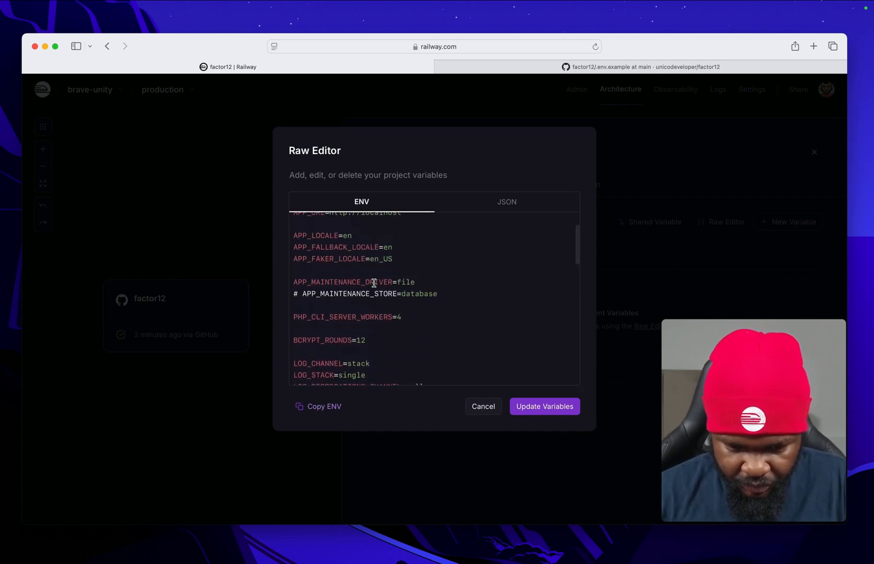
pyautogui.scroll(-3)
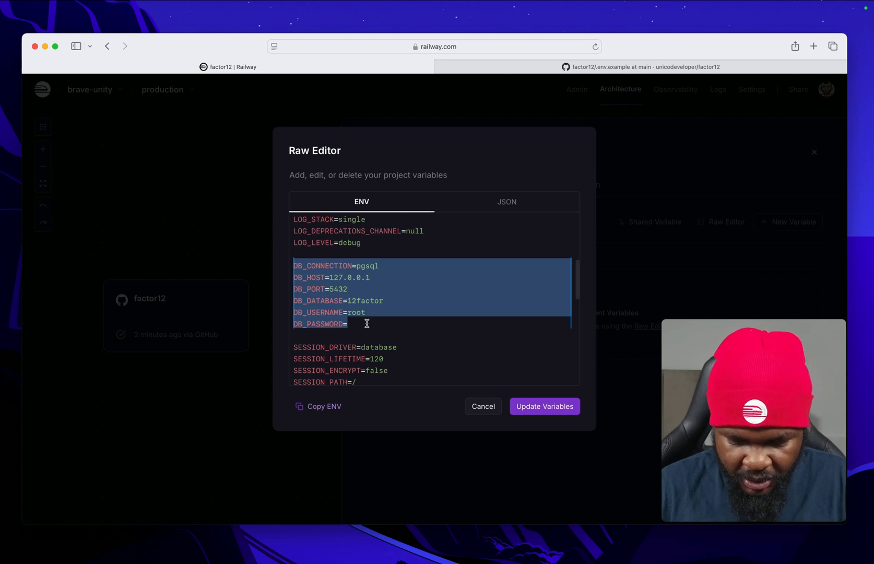
pyautogui.press('Delete')
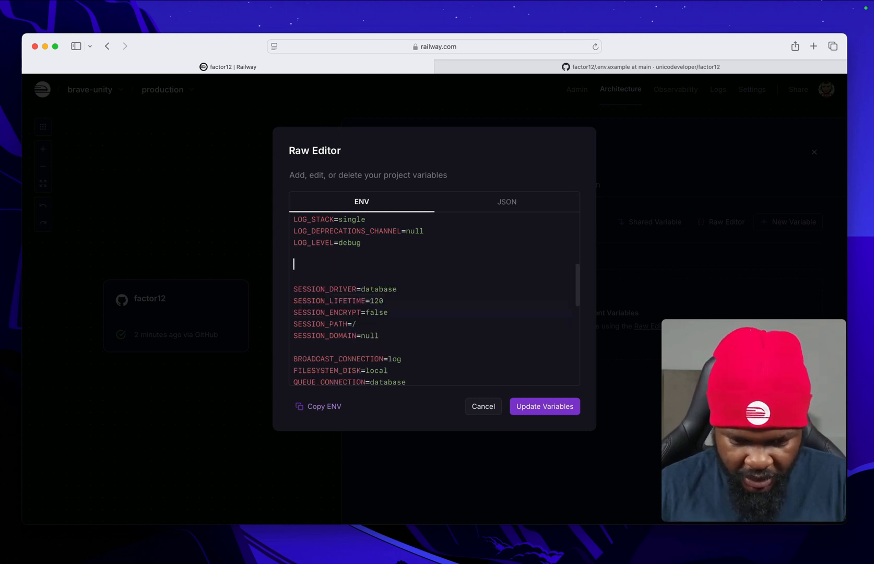
pyautogui.press('Backspace')
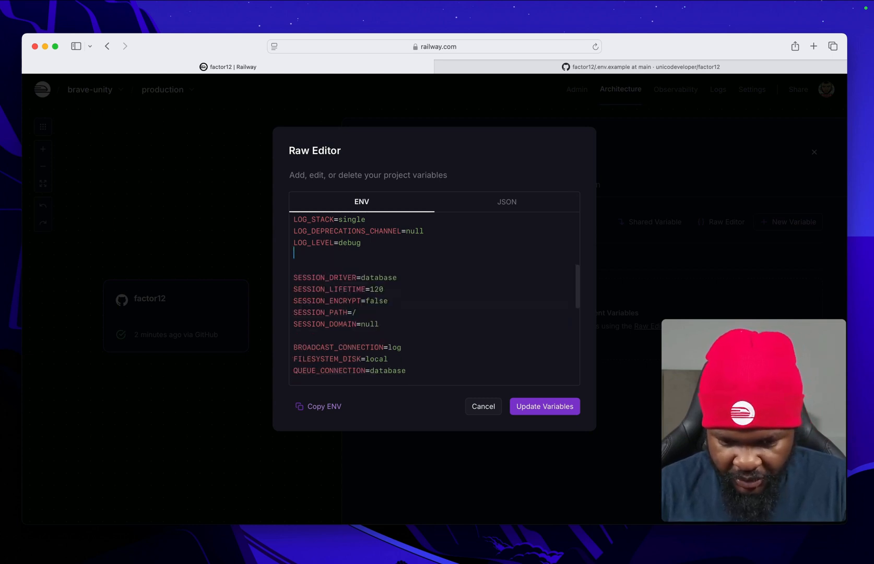
pyautogui.scroll(3)
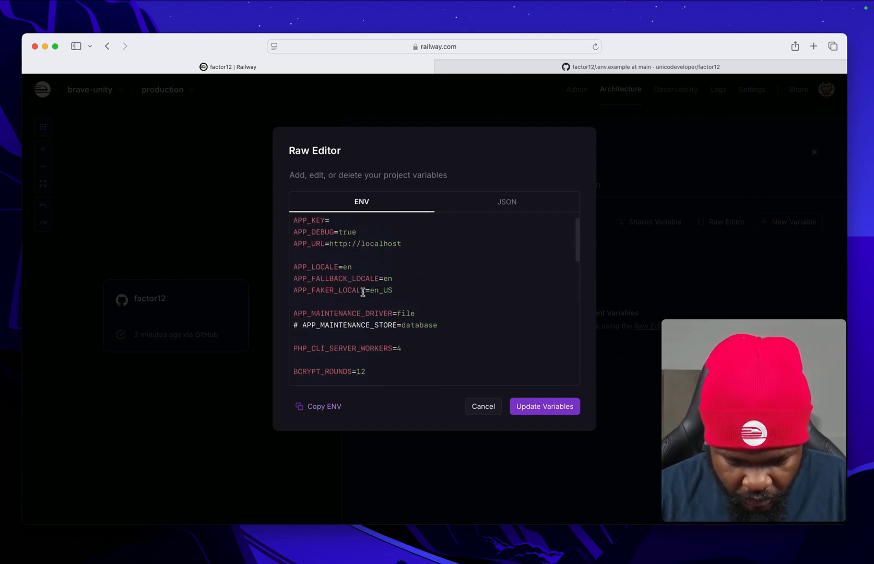
pyautogui.scroll(3)
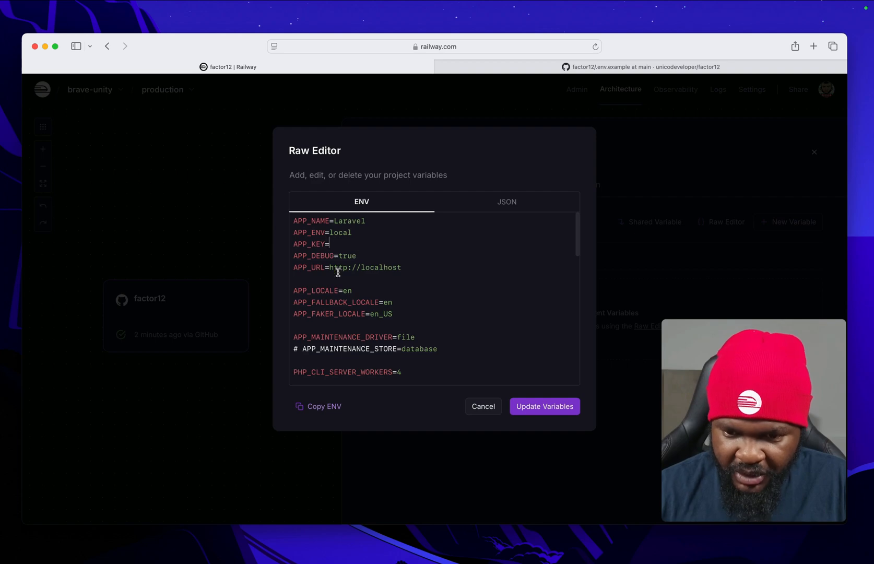
# Copy a generated base64 key from the Laravel key generator site for APP_KEY.
pyautogui.click(710, 67)
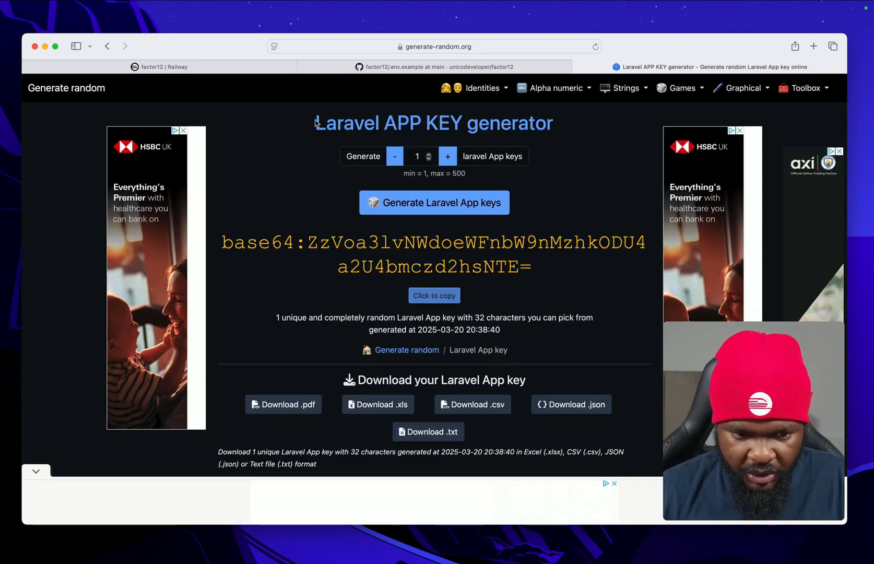
pyautogui.click(157, 66)
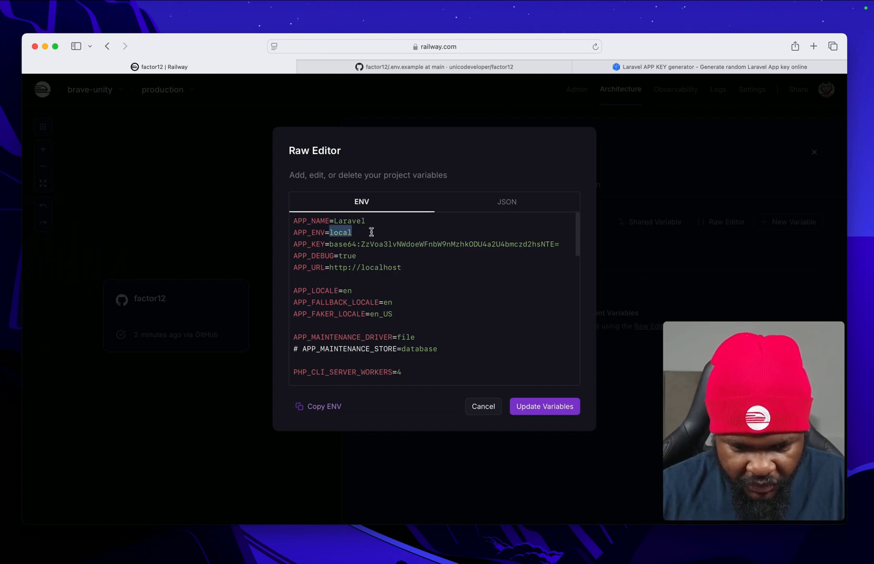
# Set APP_ENV to production and APP_NAME to Factor12, then update the variables as 43 pending changes.
pyautogui.write('producti')
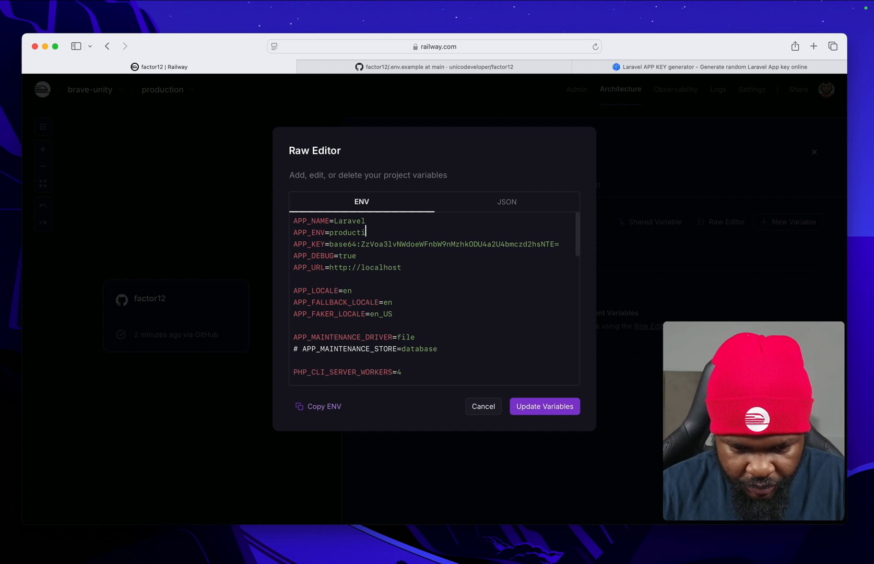
pyautogui.doubleClick(349, 220)
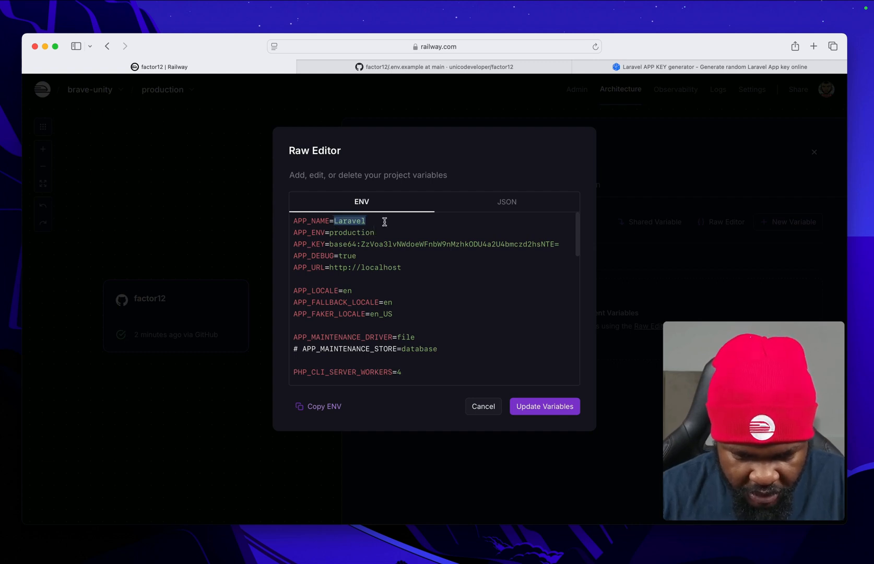
pyautogui.write('F')
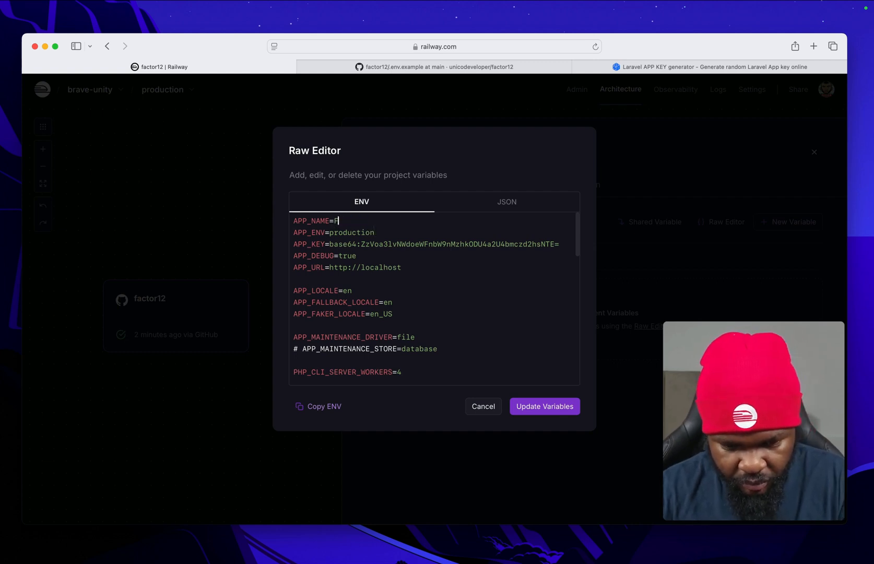
pyautogui.write('actor12')
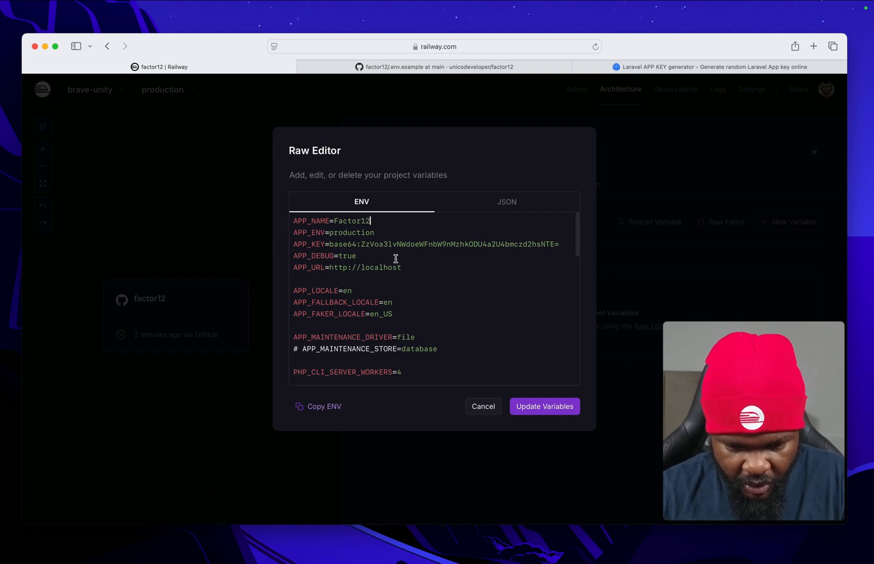
pyautogui.scroll(-3)
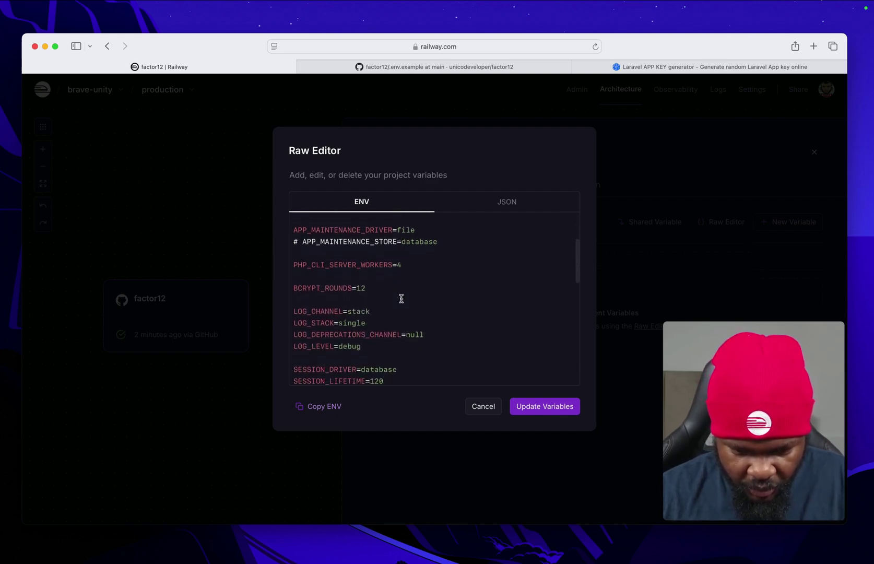
pyautogui.scroll(-3)
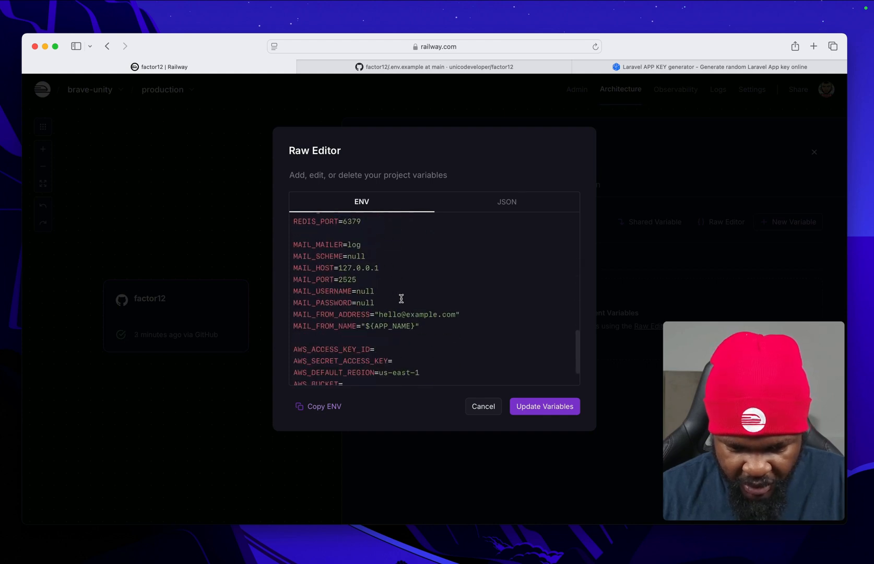
pyautogui.click(543, 406)
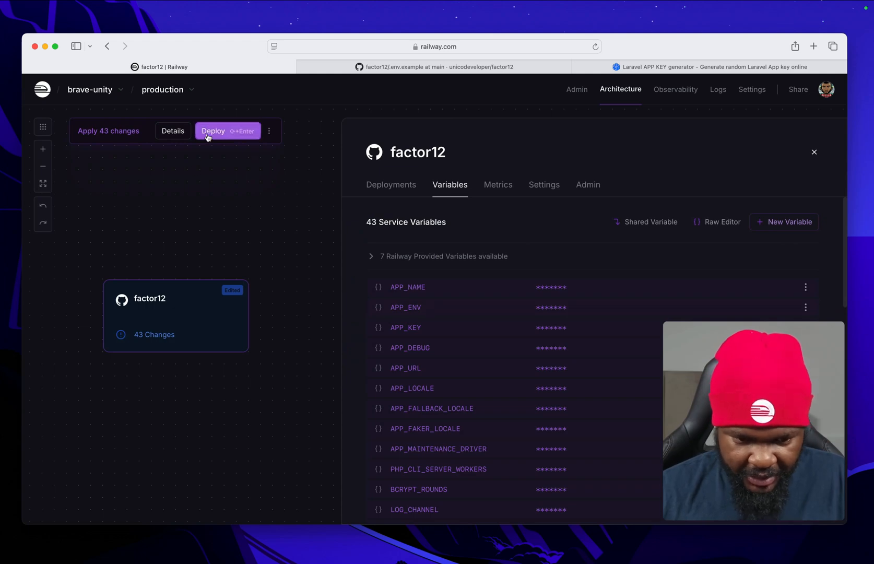
# Deploy the 43 variable changes and view the new deployment's logs running database migrations.
pyautogui.click(227, 131)
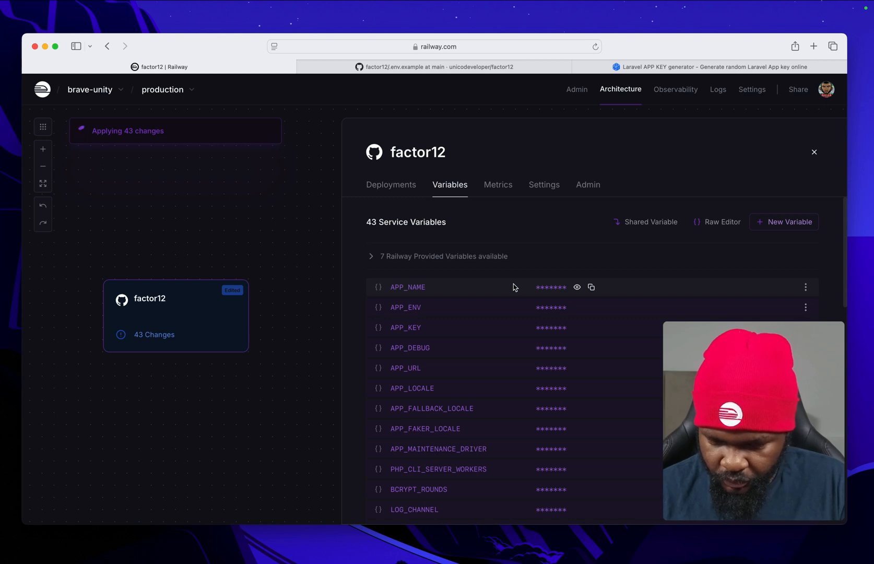
pyautogui.scroll(-3)
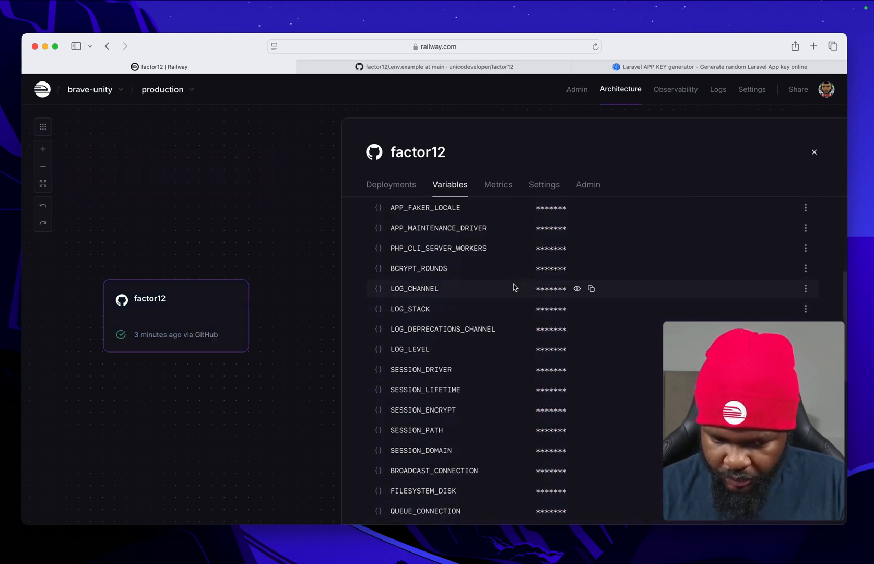
pyautogui.click(390, 185)
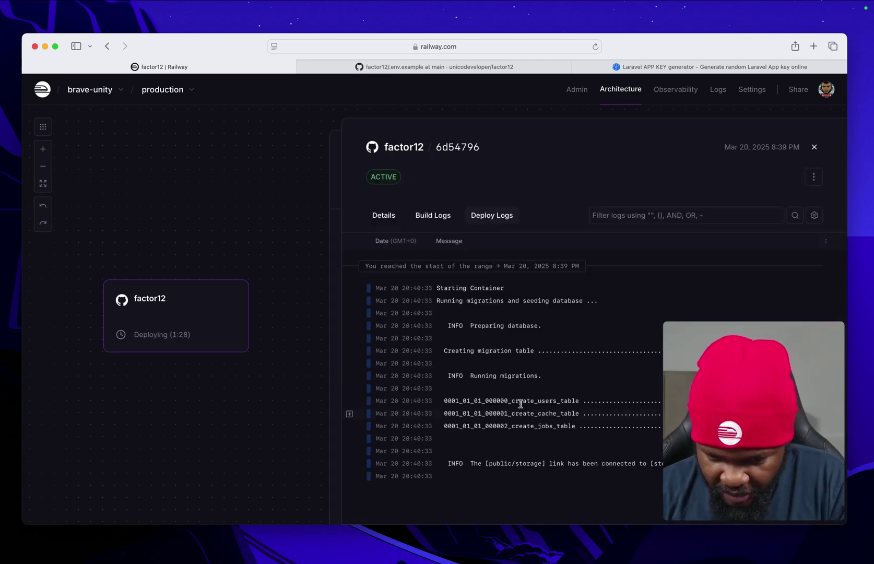
# Review the deploy logs, then return to the deployments list showing factor12 active and successful.
pyautogui.scroll(-3)
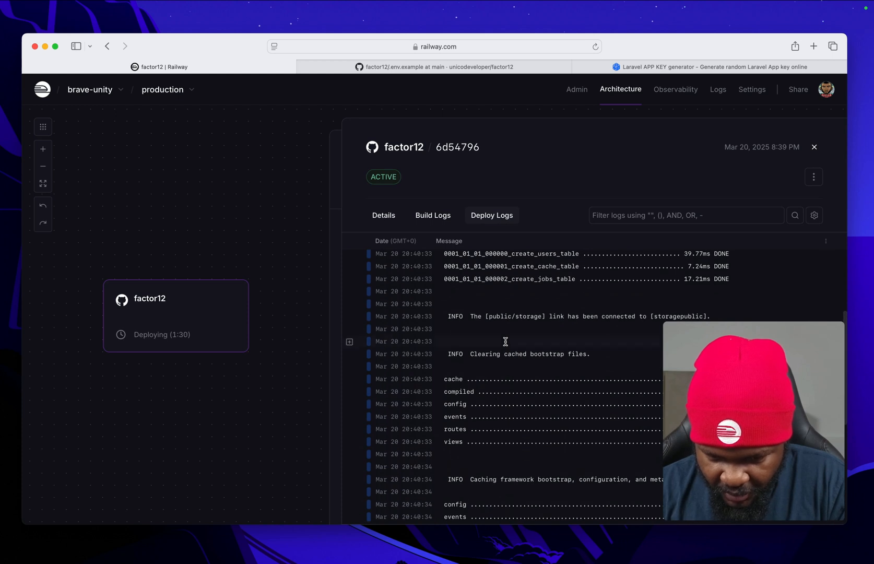
pyautogui.scroll(3)
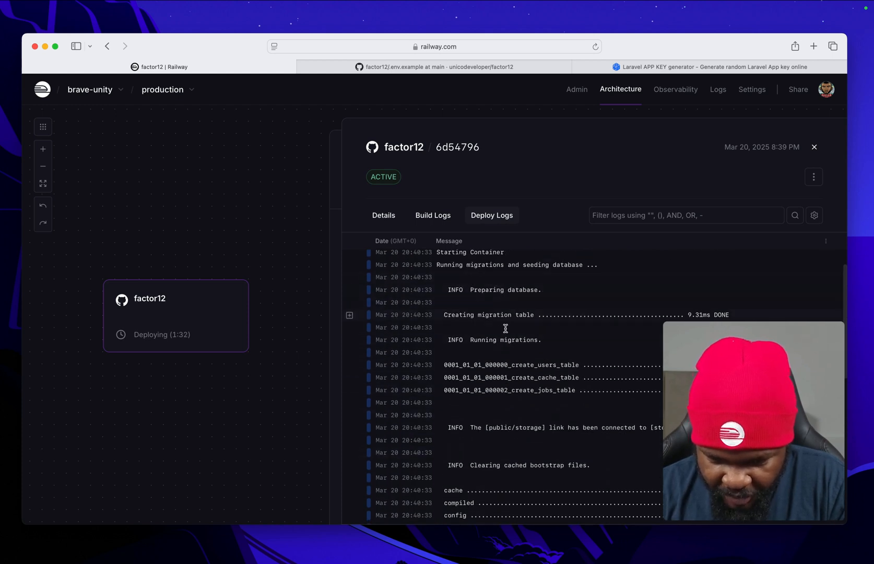
pyautogui.scroll(-3)
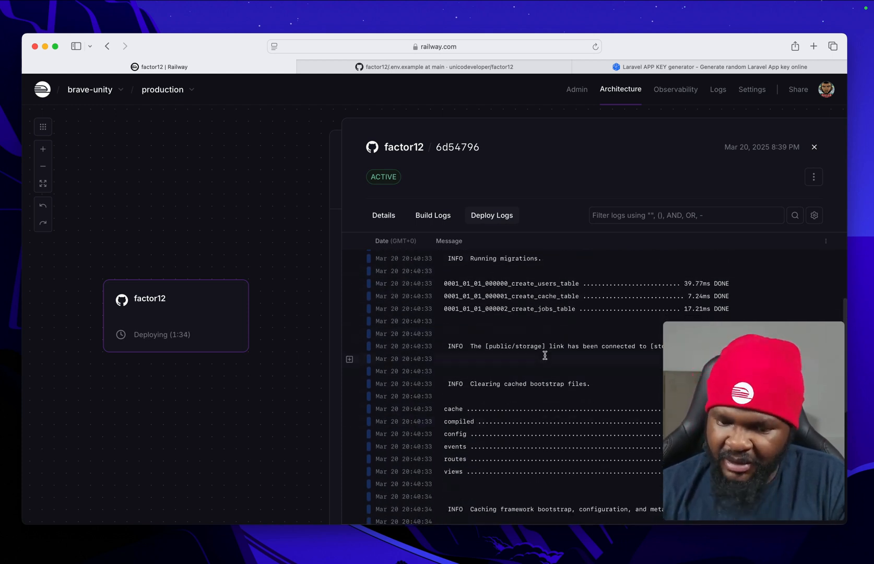
pyautogui.scroll(3)
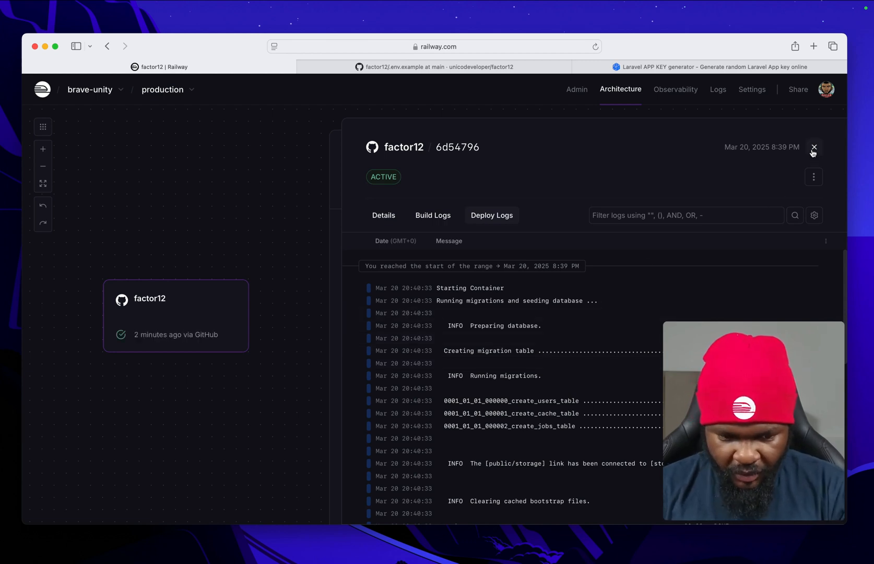
pyautogui.click(814, 148)
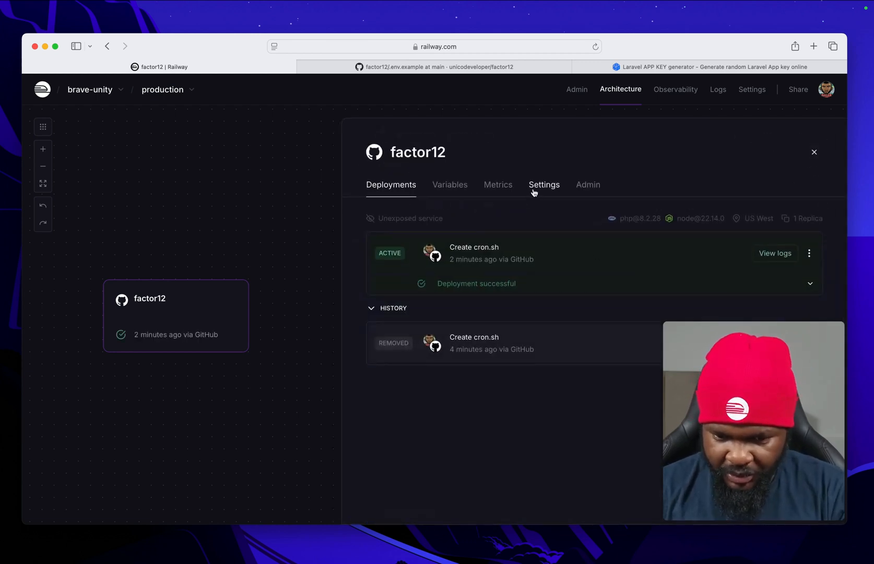
# Generate the public domain factor12-production-8faf.up.railway.app and load its Laravel welcome page.
pyautogui.click(543, 184)
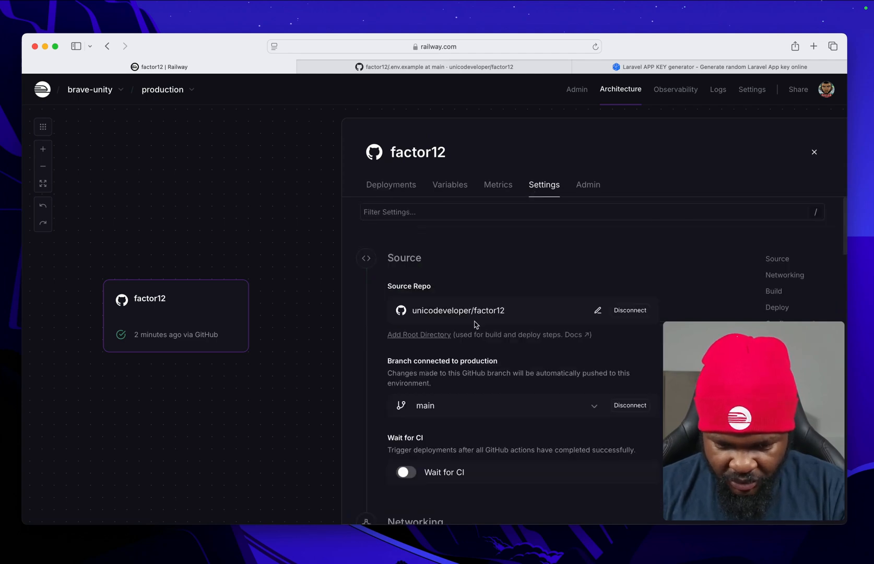
pyautogui.write('gener')
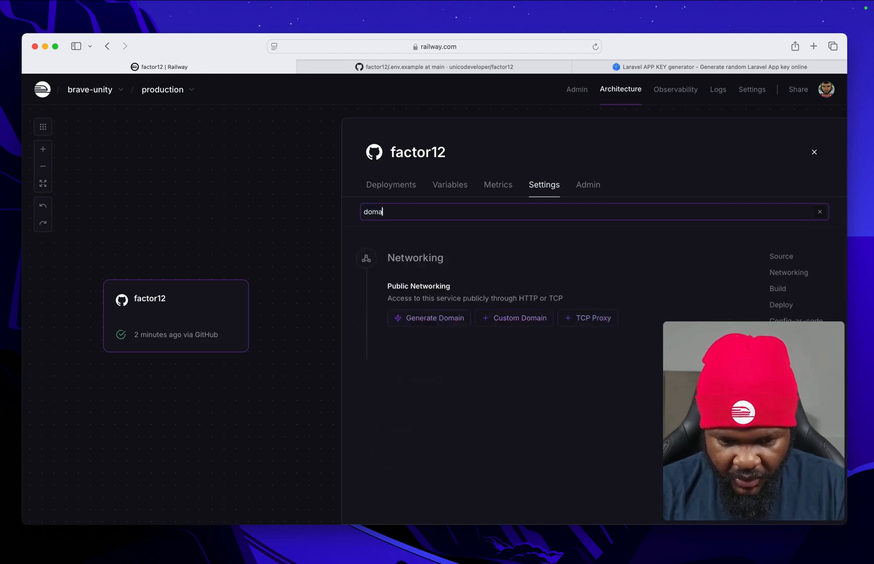
pyautogui.click(427, 317)
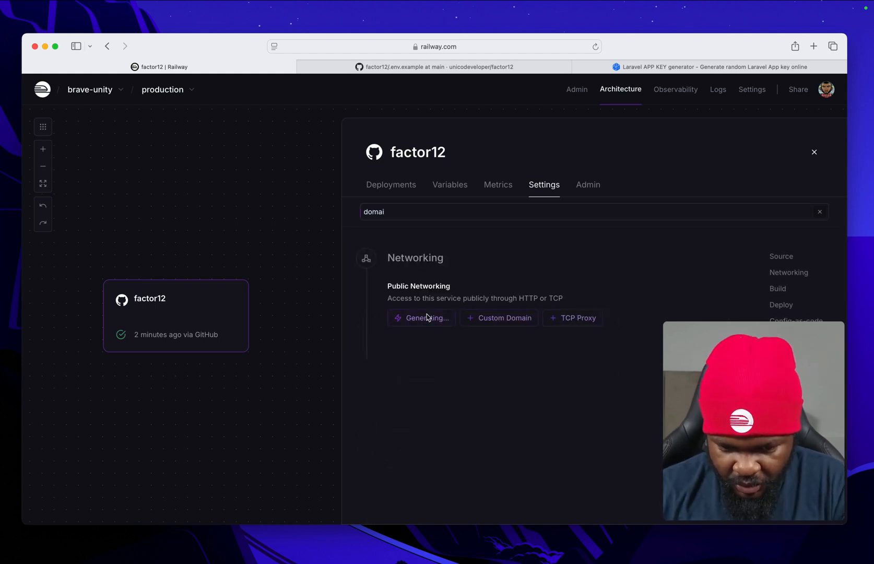
pyautogui.moveTo(501, 275)
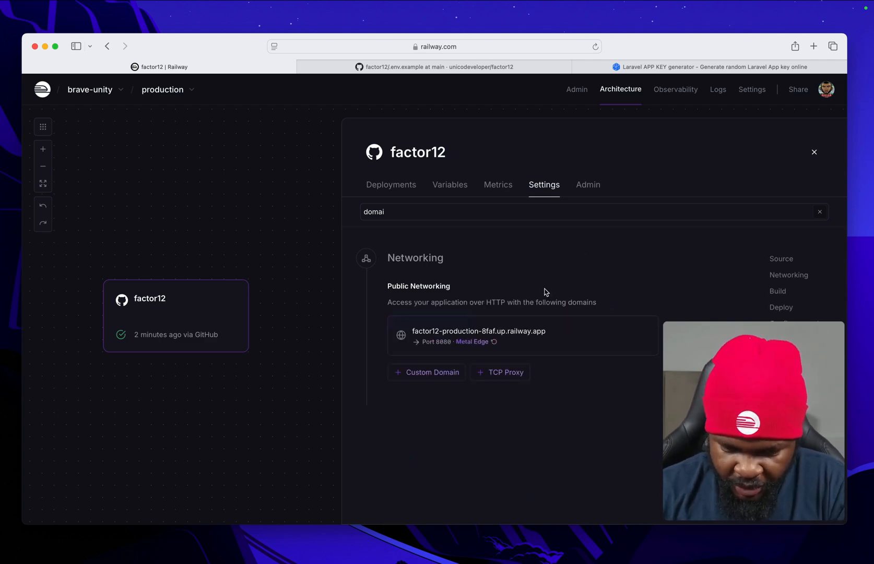
pyautogui.moveTo(391, 369)
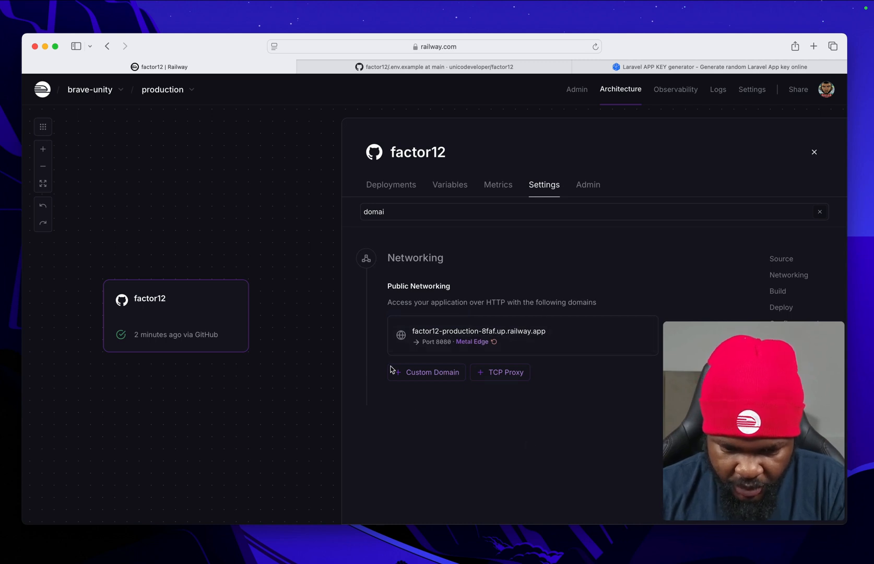
pyautogui.click(478, 331)
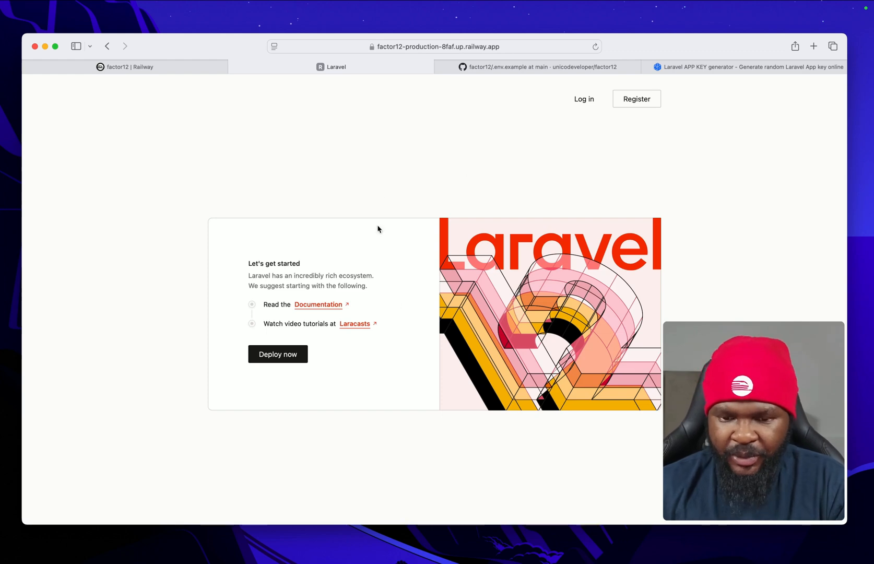
pyautogui.click(583, 98)
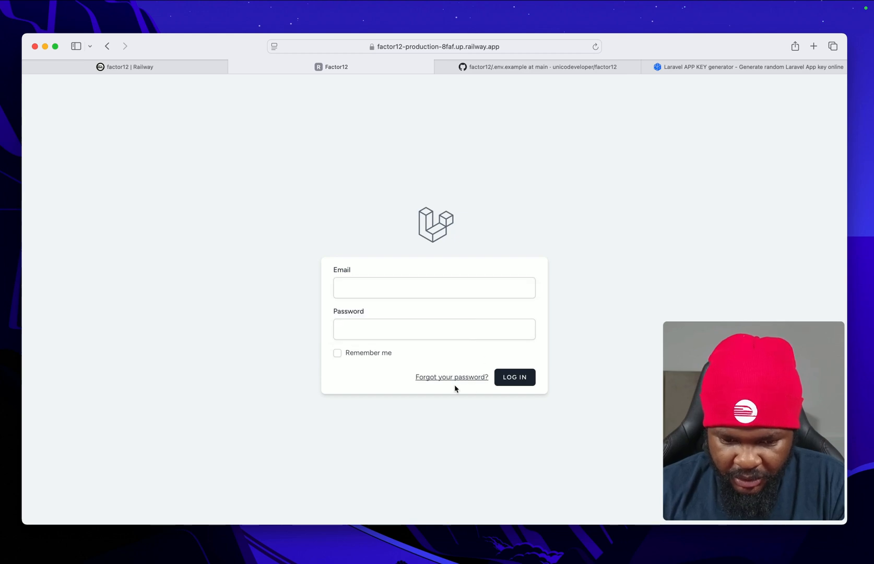
pyautogui.moveTo(214, 137)
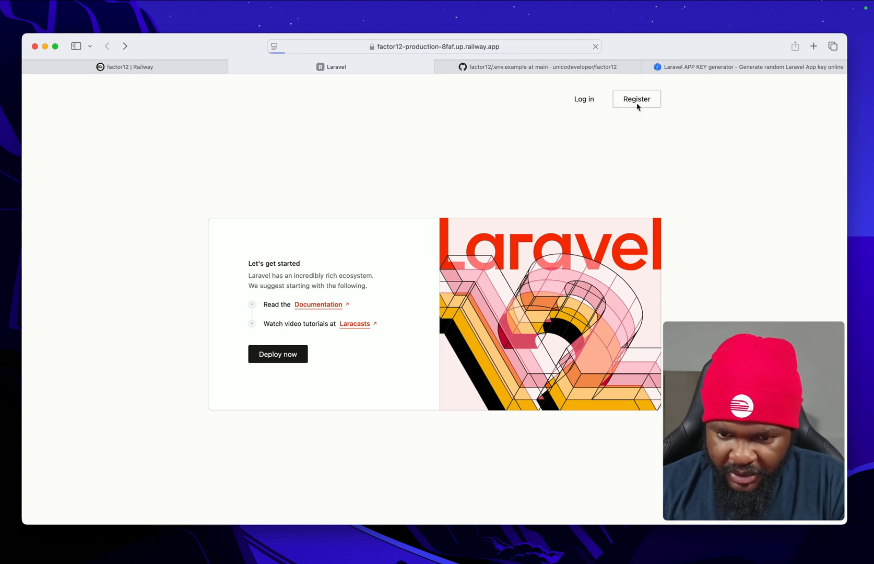
pyautogui.click(636, 98)
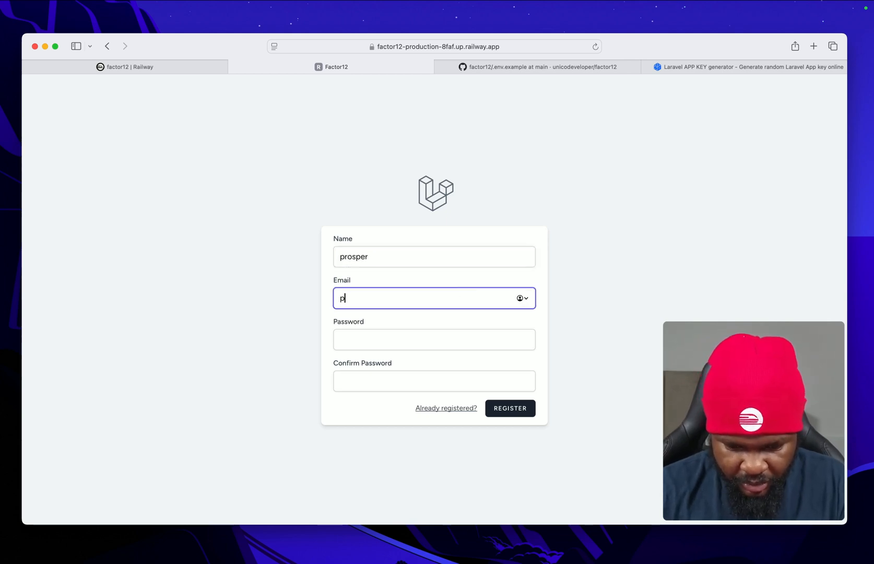
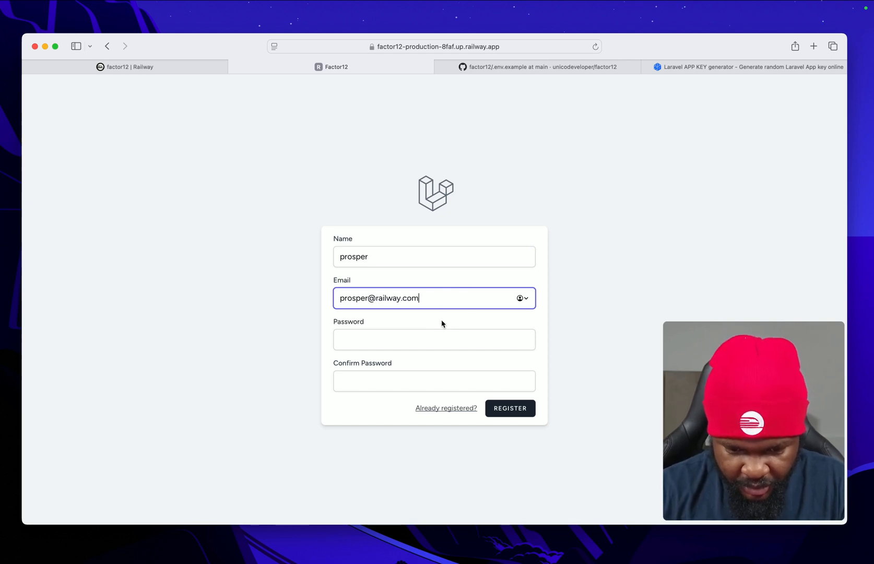
pyautogui.click(433, 339)
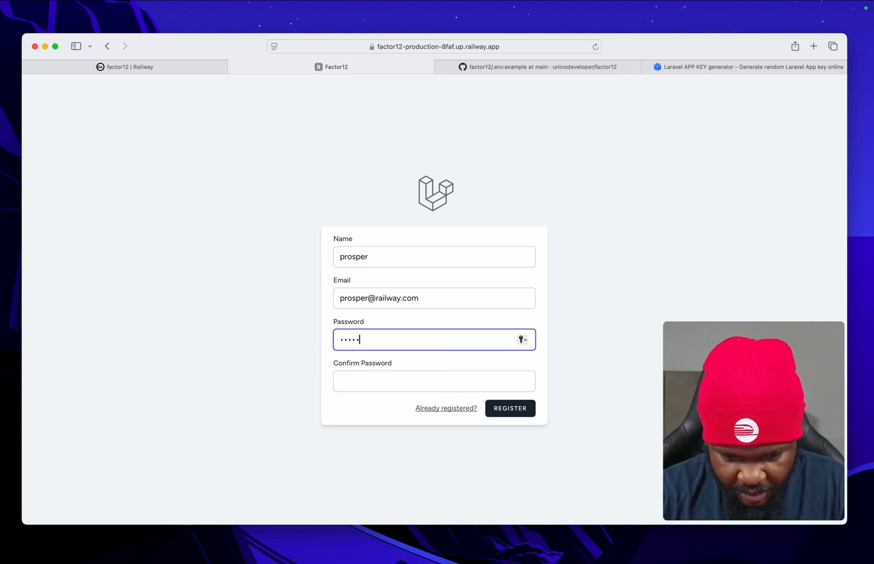
pyautogui.write('••')
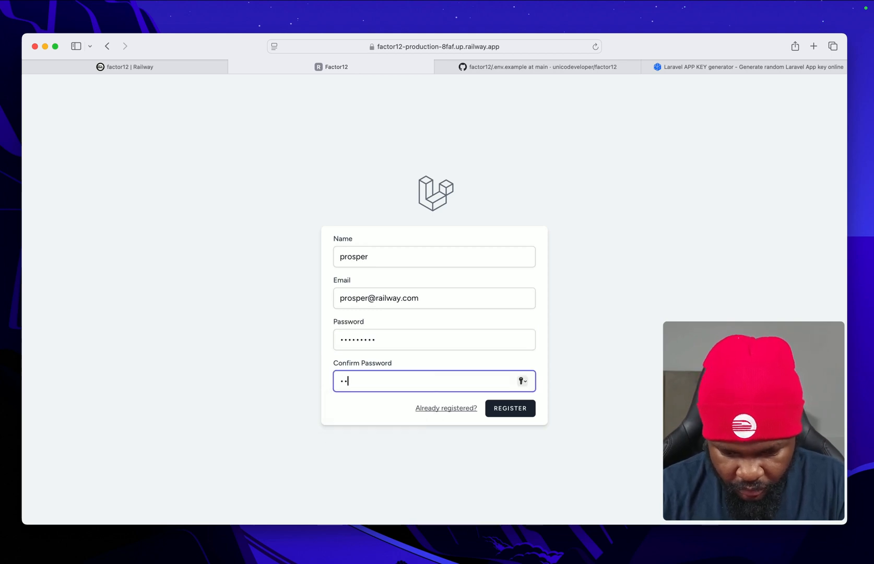
pyautogui.click(509, 408)
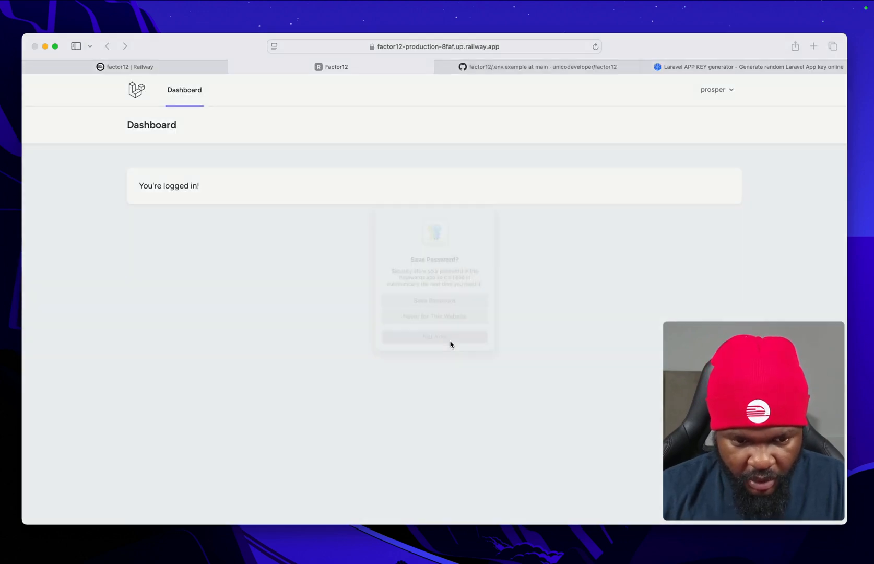
# View the new account's profile, log out, and return to the factor12 Railway project tab.
pyautogui.click(715, 90)
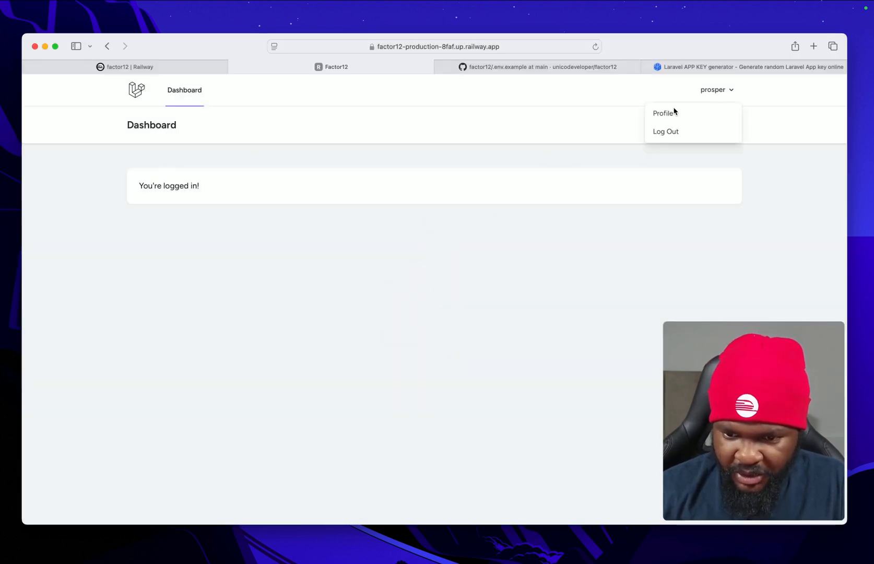
pyautogui.click(664, 113)
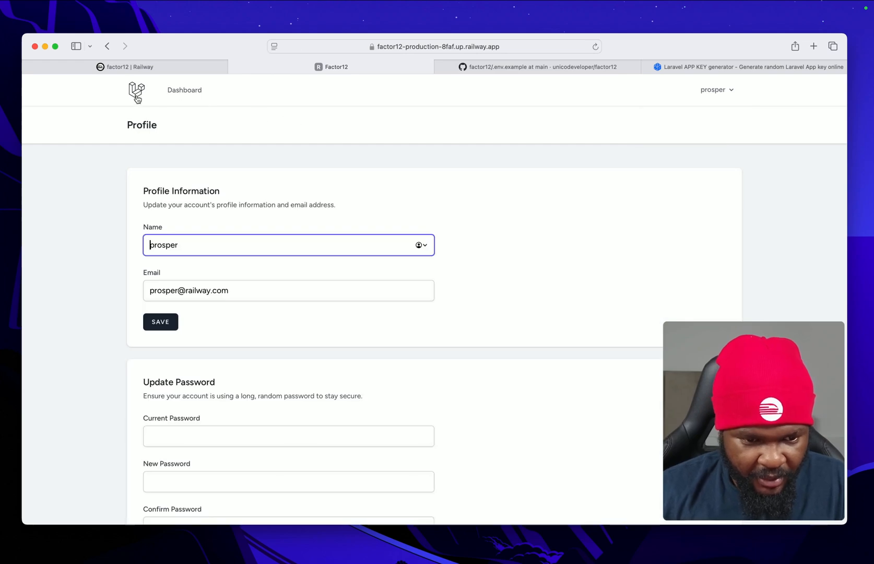
pyautogui.click(184, 90)
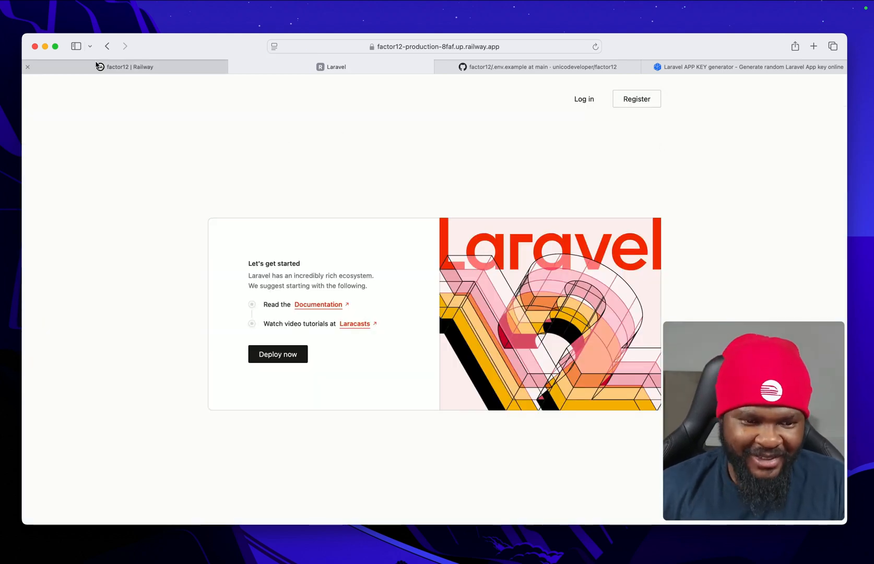
pyautogui.click(126, 66)
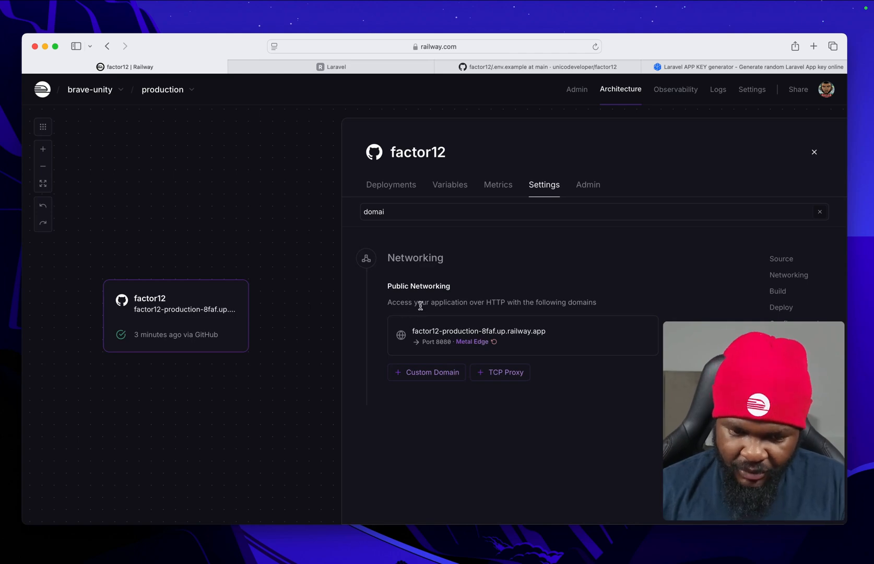
# View factor12's Deployments list showing the active successful build.
pyautogui.click(390, 185)
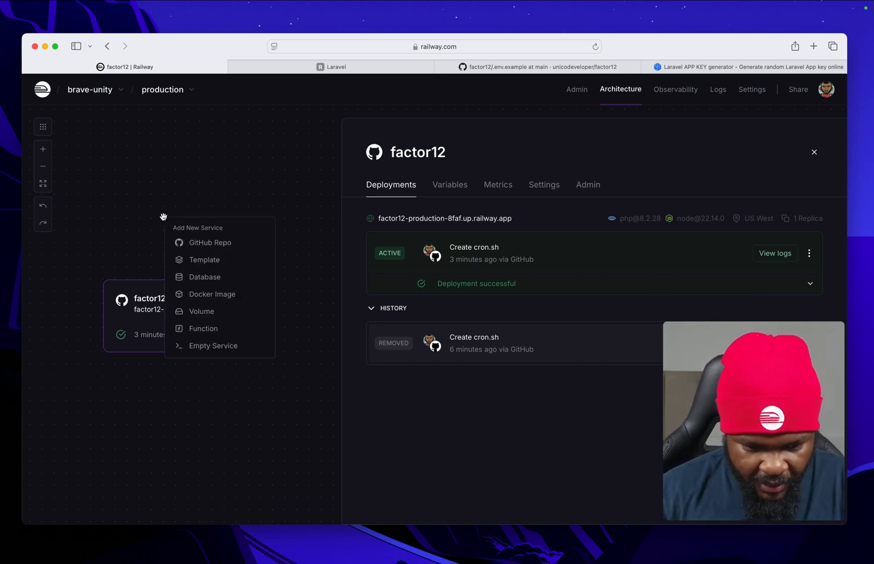
# Add a Postgres database service to the project, then show factor12's 43 variables.
pyautogui.click(205, 277)
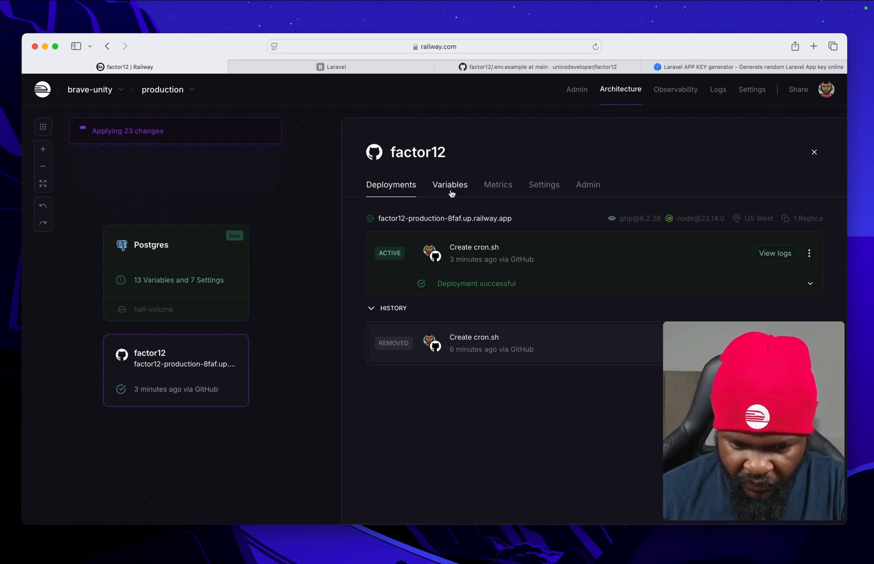
pyautogui.click(450, 185)
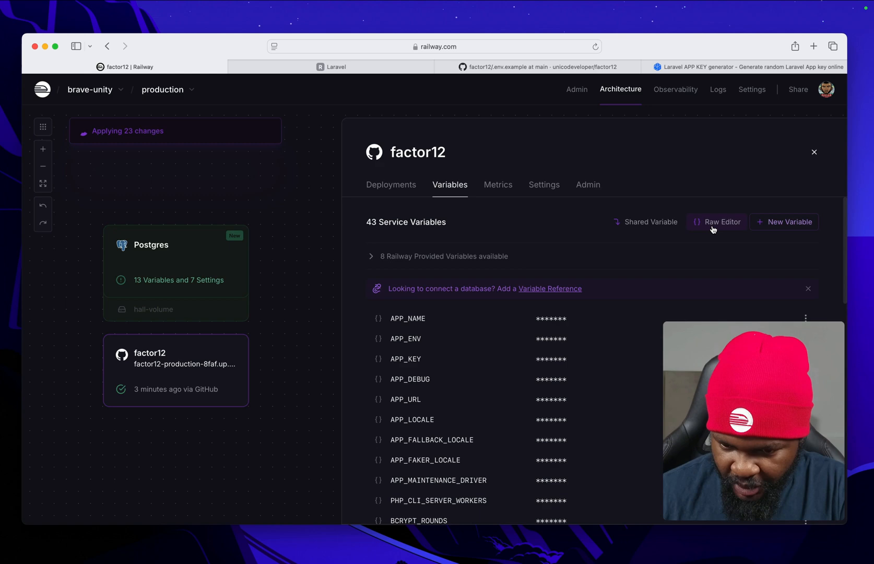
# In the Raw Editor, add DB_CONNECTION=pgsql to factor12 and update the variables.
pyautogui.click(722, 221)
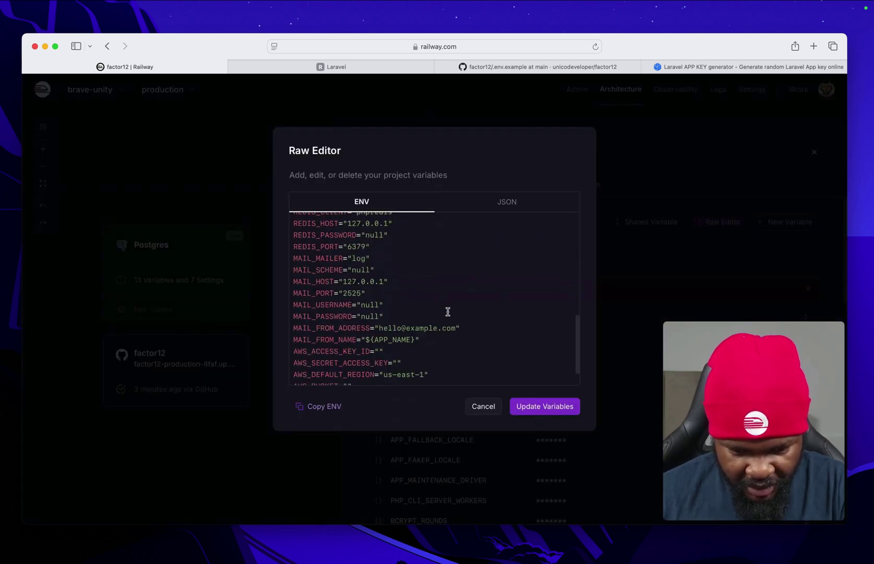
pyautogui.scroll(-3)
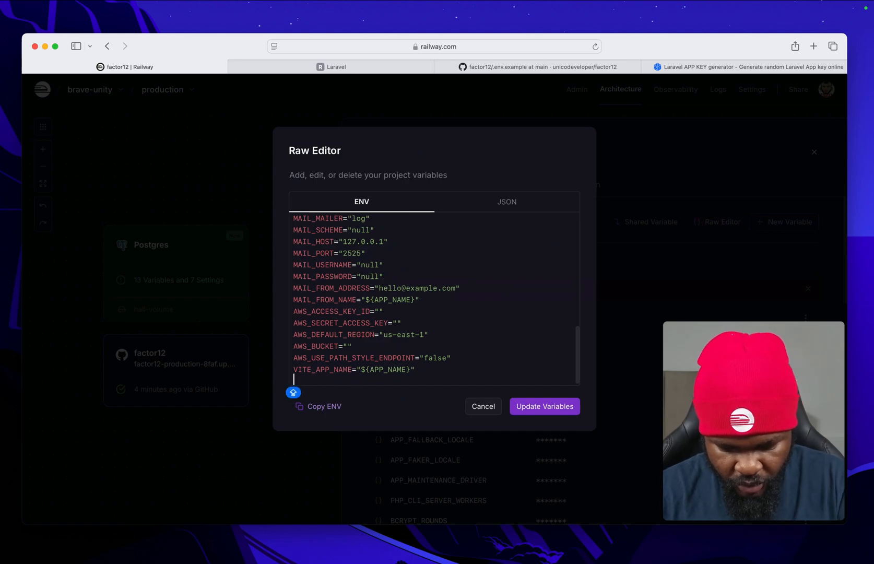
pyautogui.write('DB_CONNECTIO')
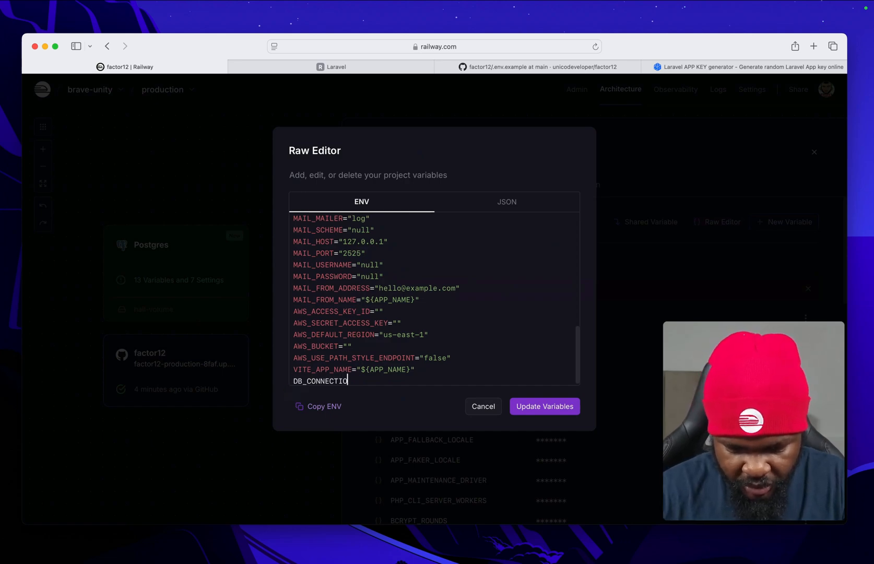
pyautogui.write('N=')
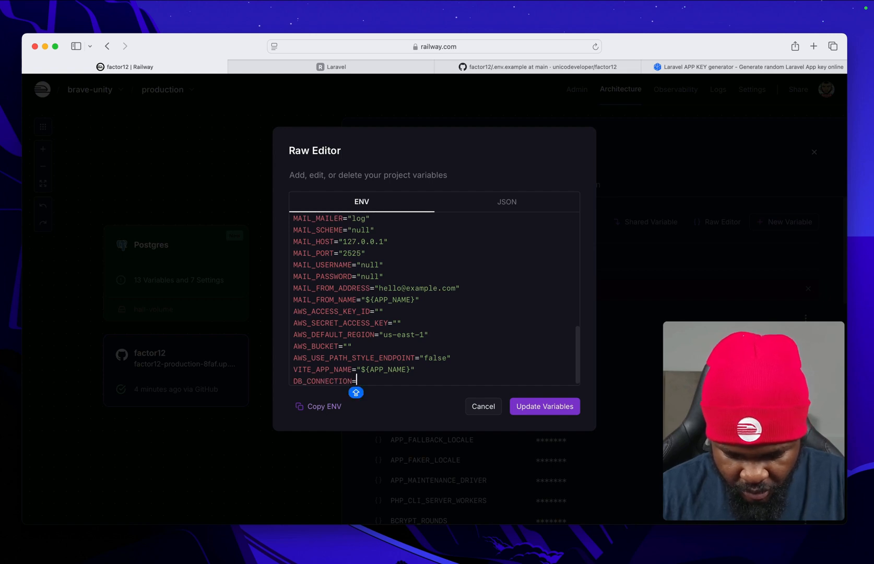
pyautogui.write('PG')
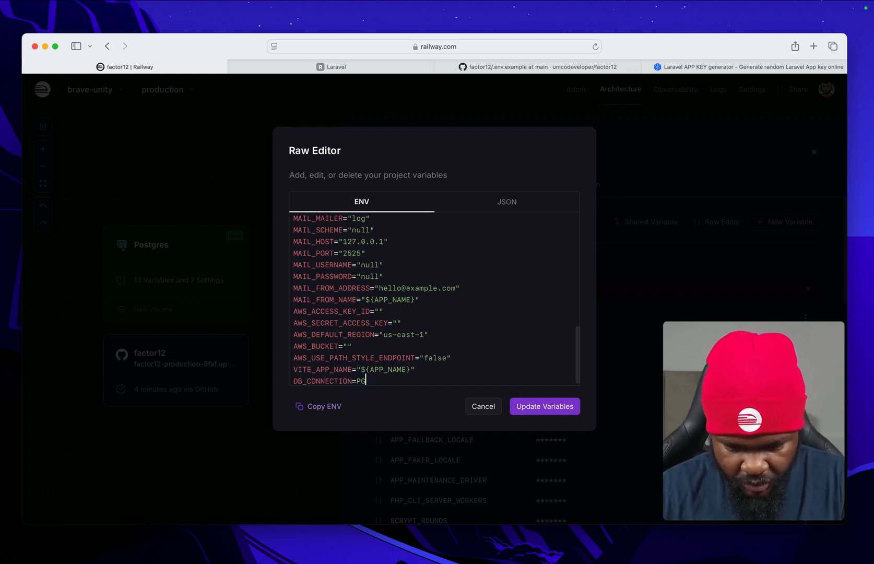
pyautogui.write('sql')
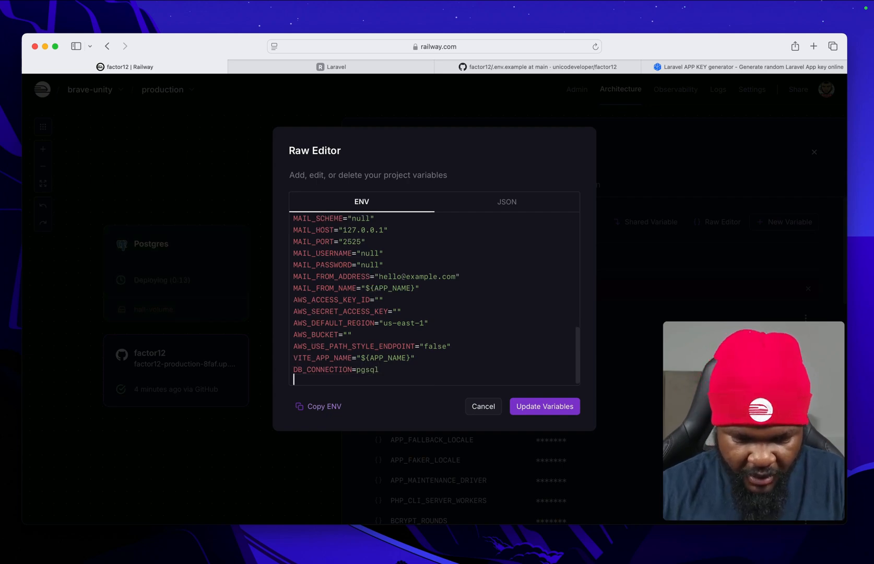
pyautogui.write('DB')
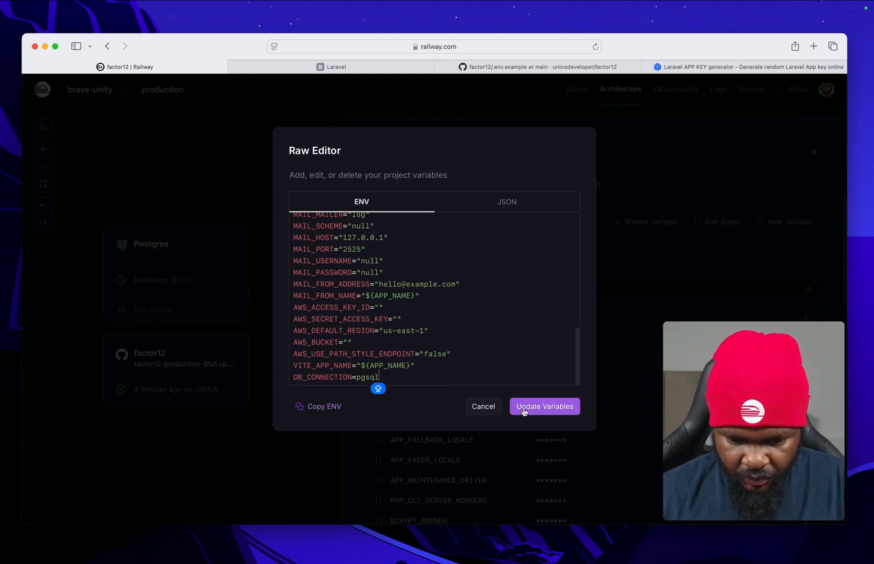
pyautogui.click(544, 405)
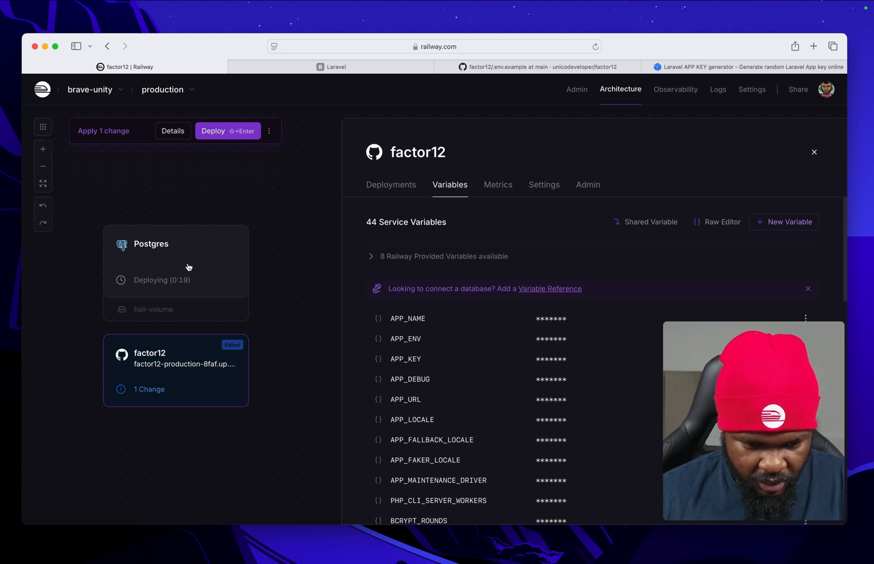
# Add DB_URL set to ${{Postgres.DATABASE_URL}} as a new factor12 variable.
pyautogui.click(175, 262)
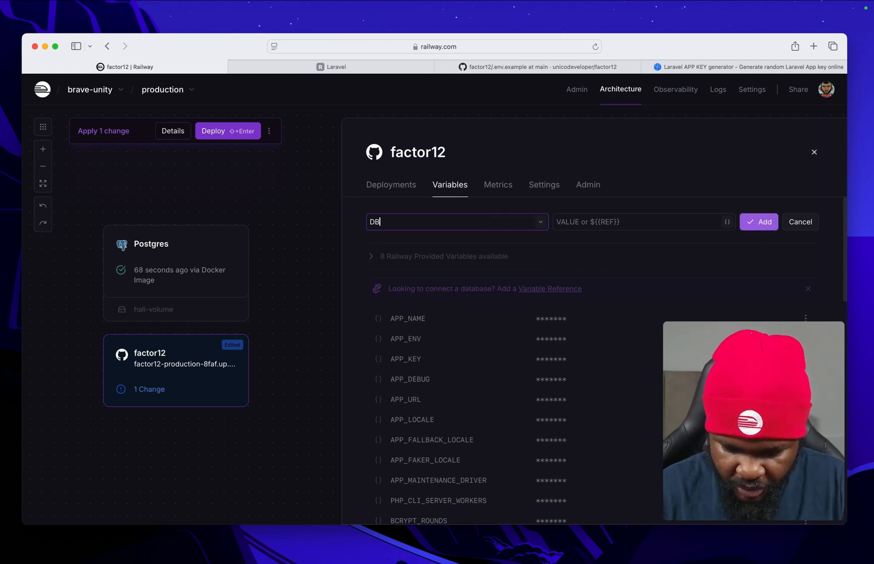
pyautogui.write('_URL')
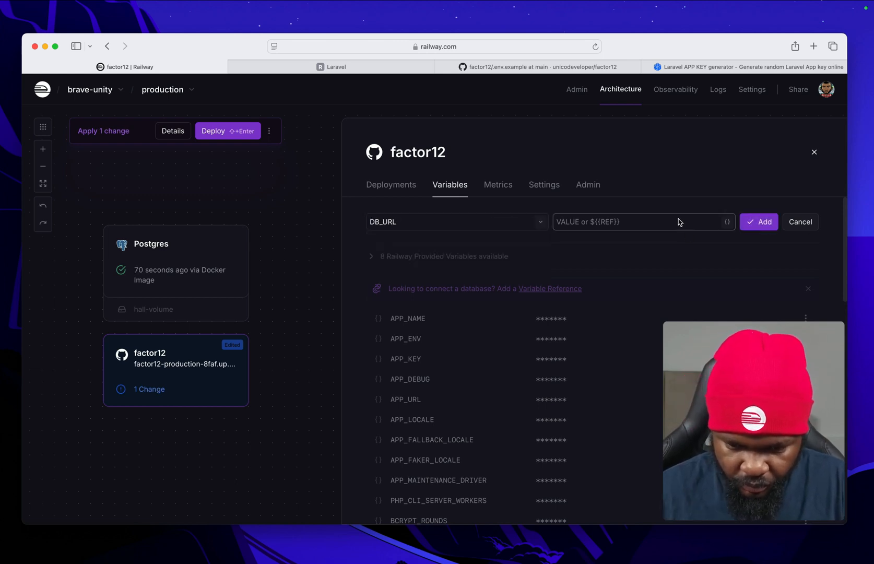
pyautogui.write('${{')
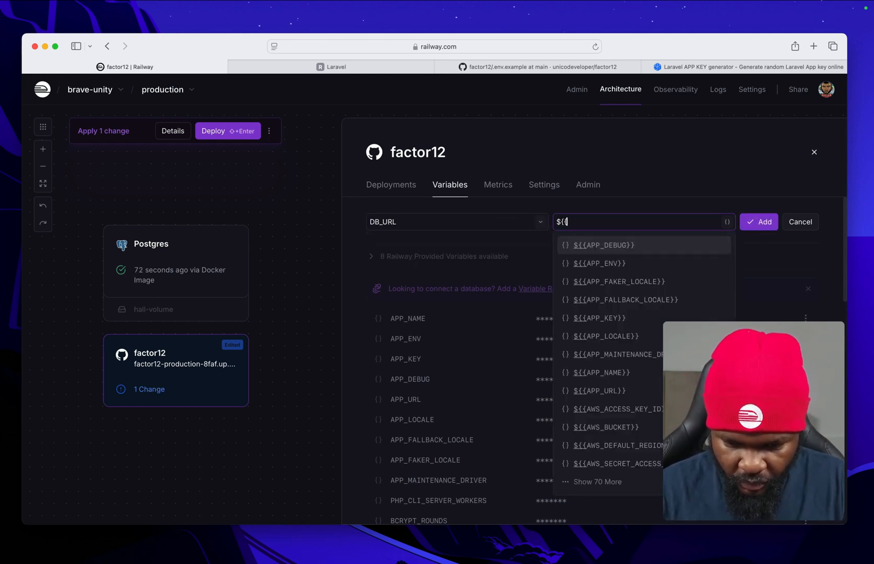
pyautogui.write('POSTGRES')
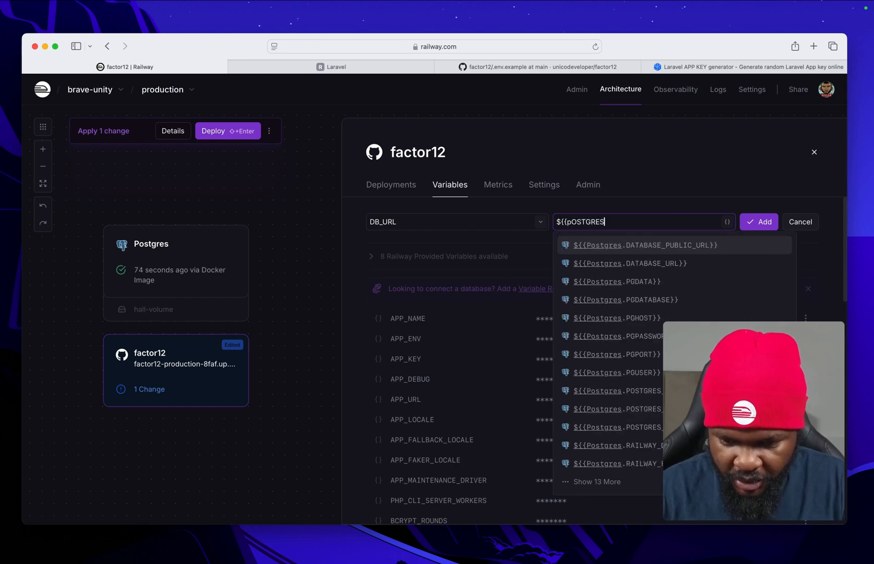
pyautogui.click(628, 263)
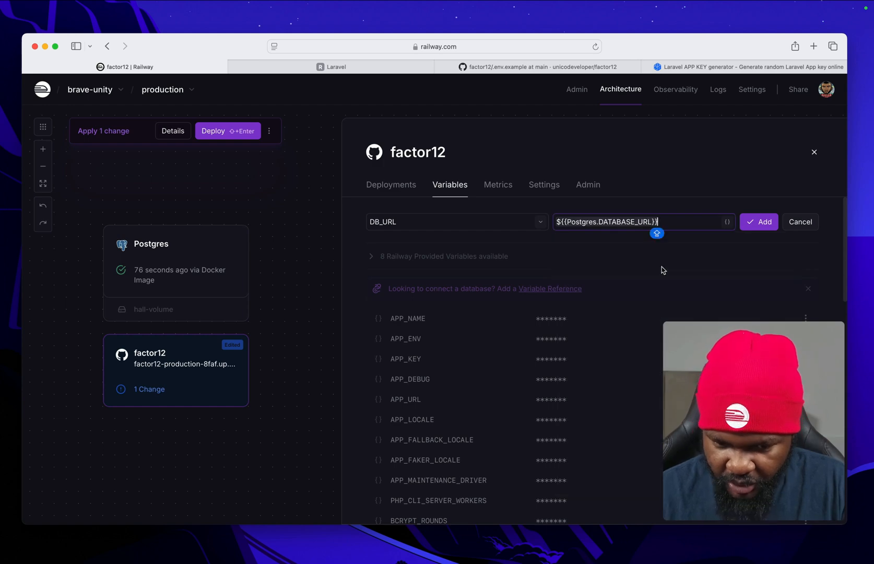
pyautogui.click(760, 222)
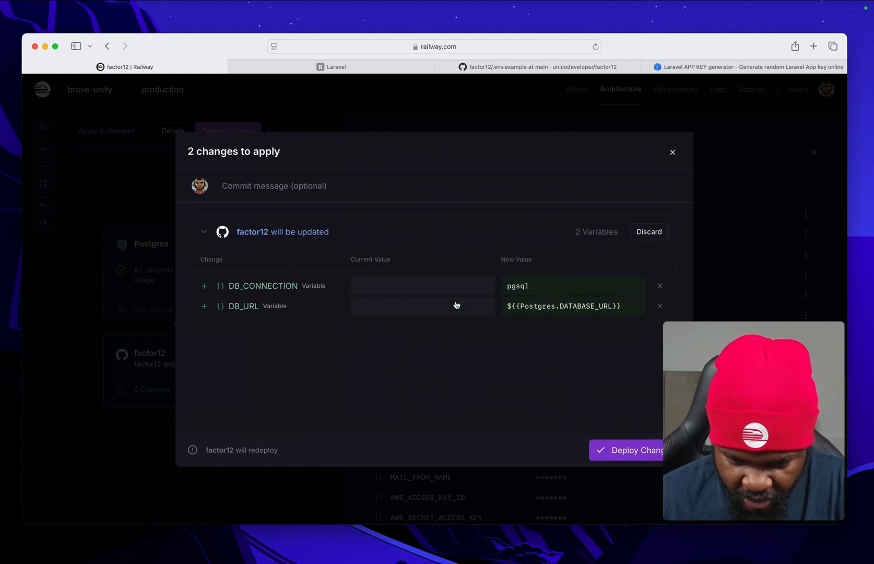
pyautogui.moveTo(535, 293)
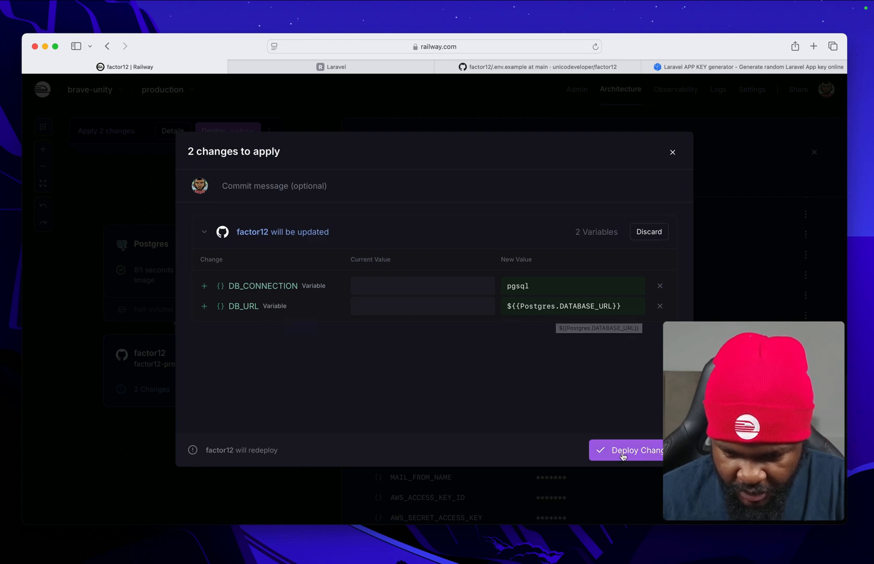
# Deploy the two pending variable changes, DB_CONNECTION and DB_URL, to factor12.
pyautogui.click(627, 450)
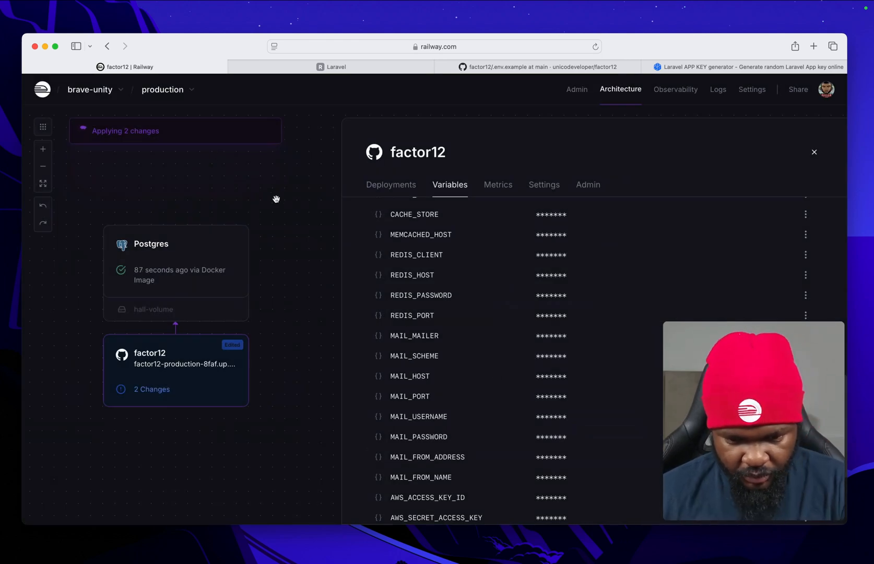
# Watch factor12's new build progress in the Deployments list.
pyautogui.click(391, 185)
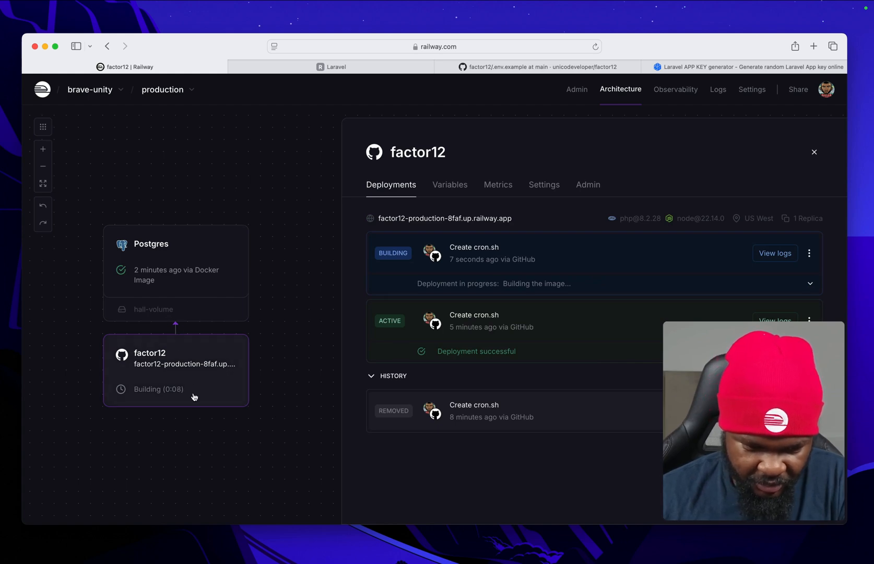
pyautogui.moveTo(156, 343)
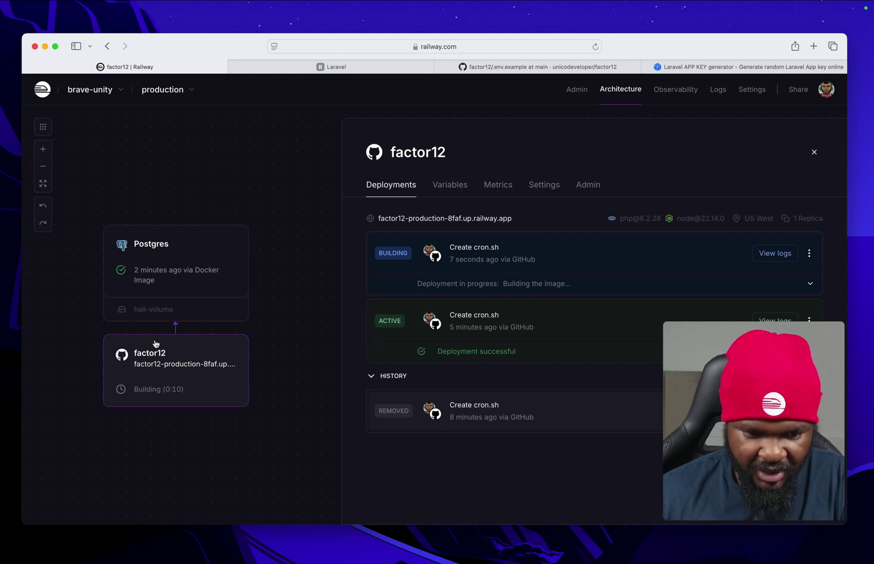
pyautogui.moveTo(219, 348)
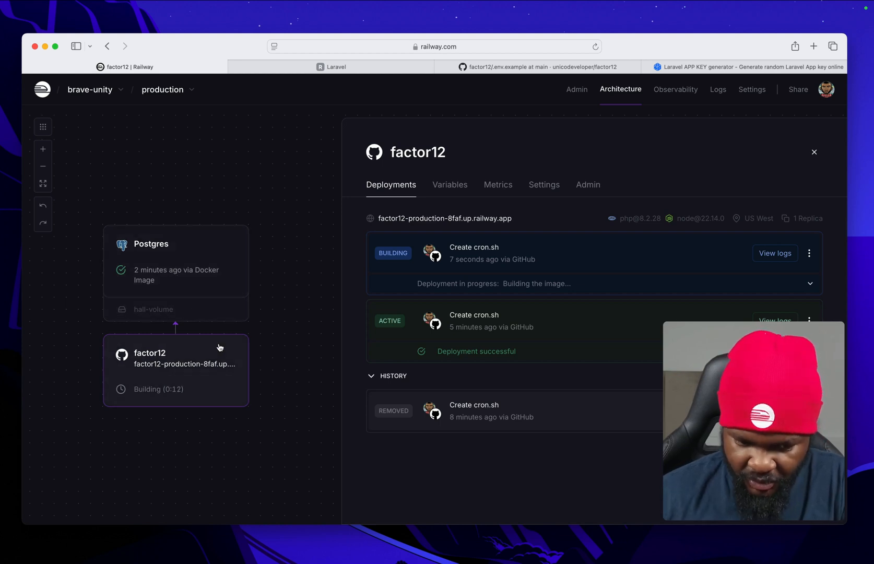
pyautogui.moveTo(188, 256)
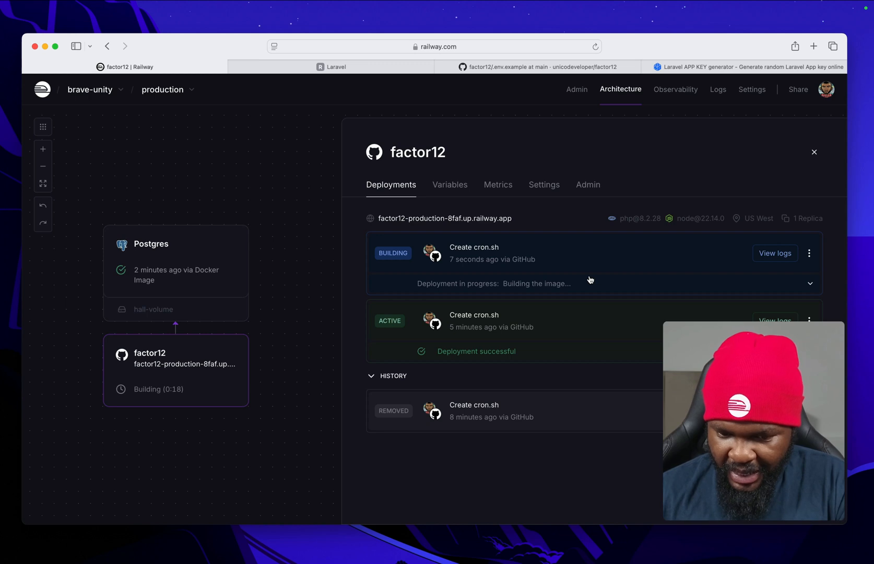
pyautogui.moveTo(612, 271)
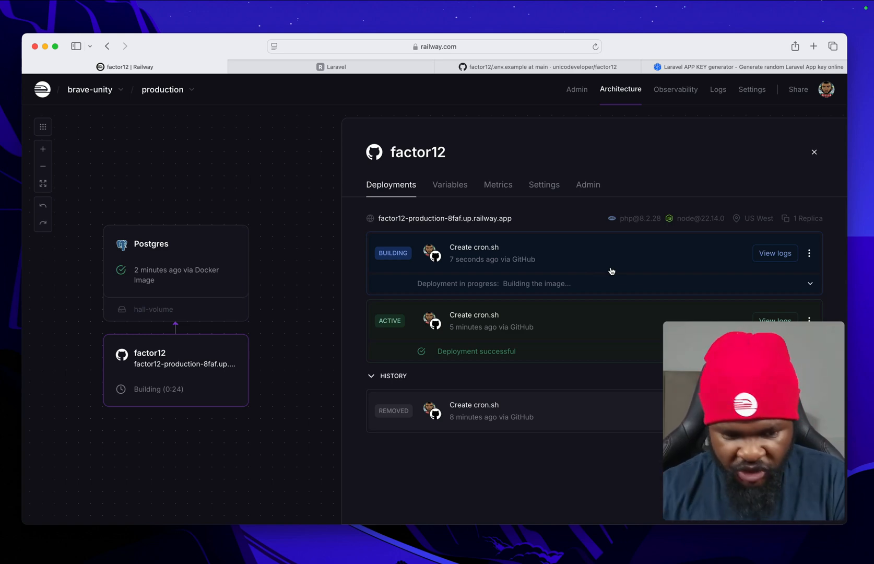
pyautogui.moveTo(286, 275)
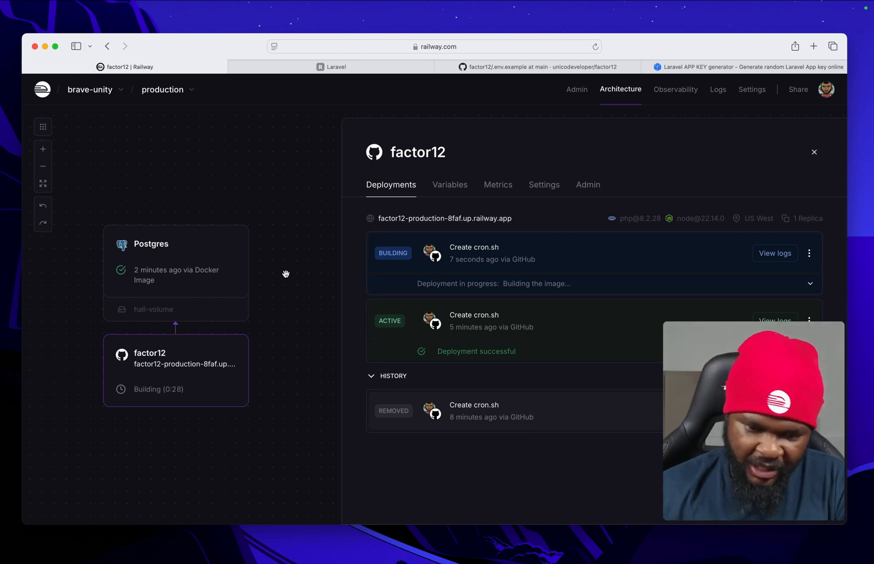
pyautogui.moveTo(311, 312)
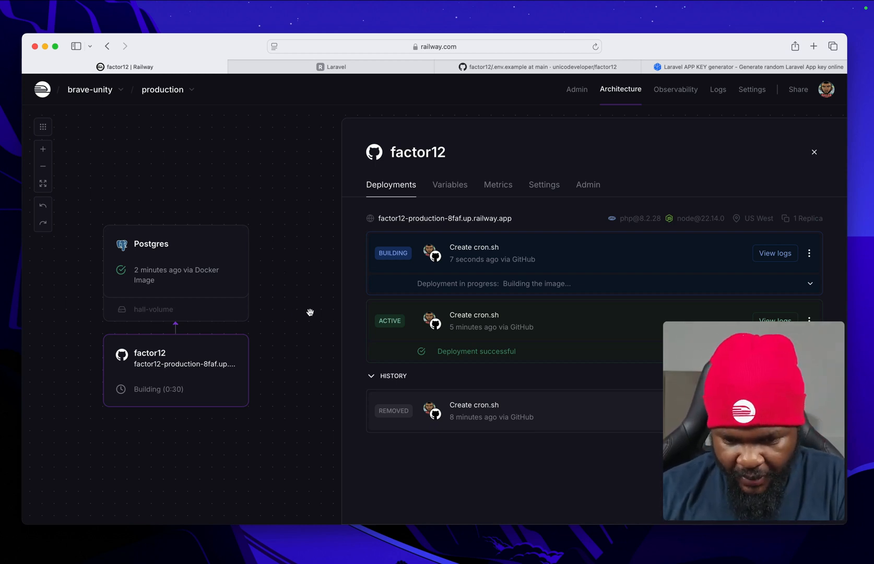
pyautogui.moveTo(565, 295)
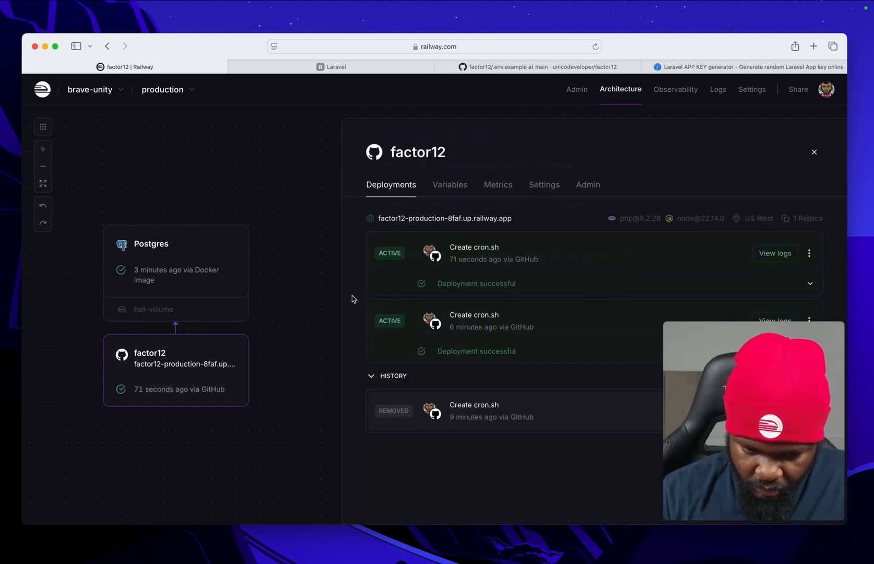
# Read the new deployment's Deploy Logs from the top.
pyautogui.click(774, 253)
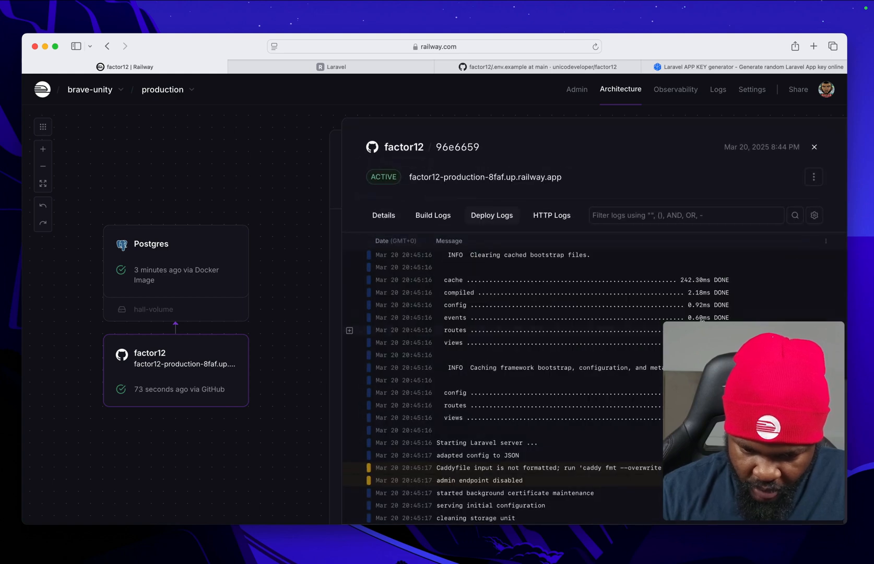
pyautogui.scroll(3)
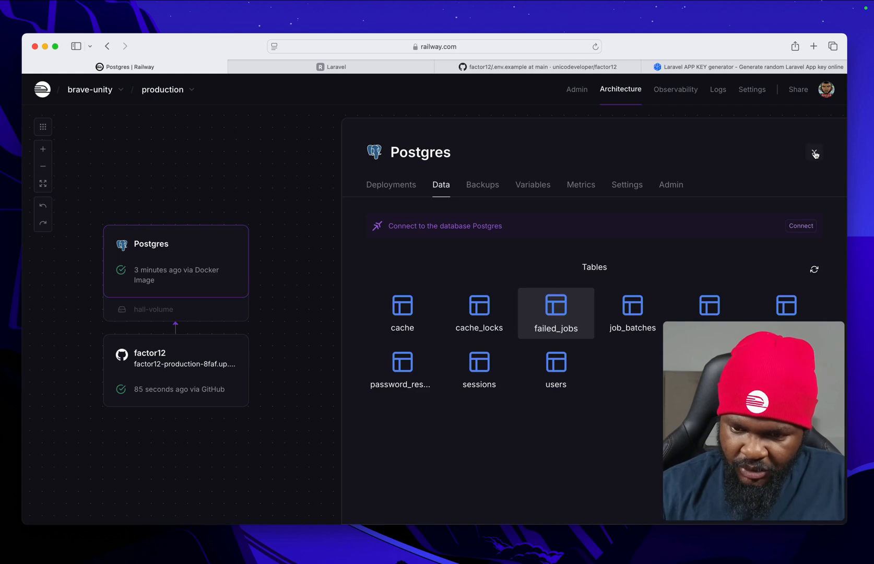
# Register a new account on the deployed factor12 Laravel site, declining to save the password.
pyautogui.click(176, 370)
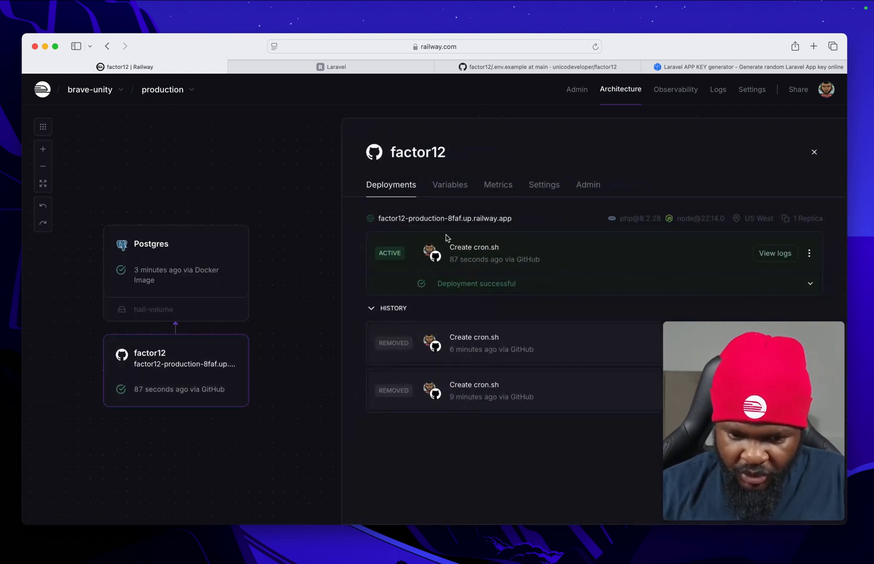
pyautogui.click(331, 67)
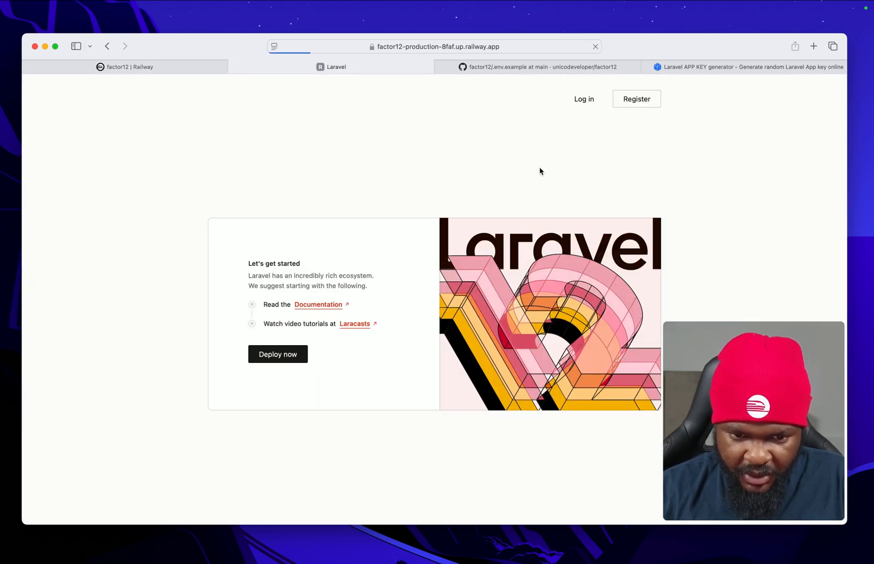
pyautogui.click(636, 98)
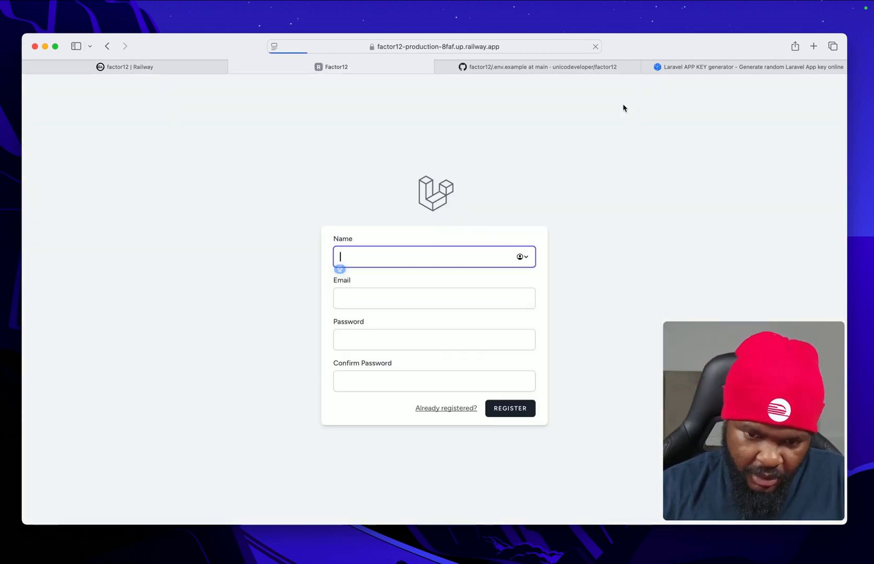
pyautogui.moveTo(560, 206)
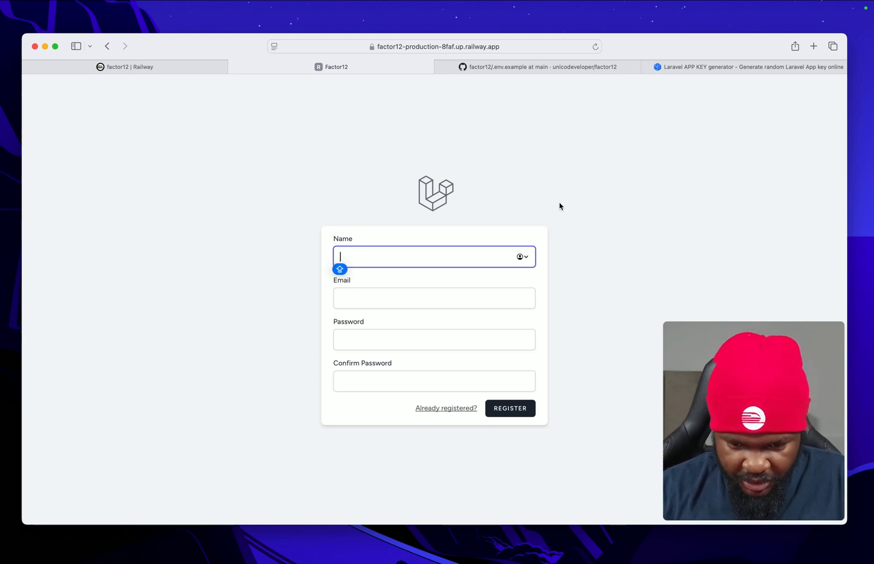
pyautogui.write('pROSPE')
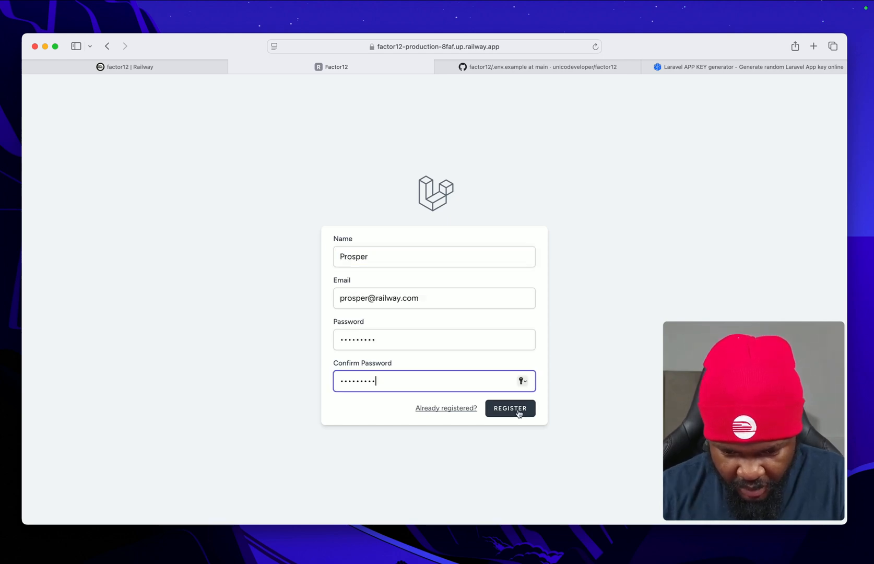
pyautogui.click(509, 408)
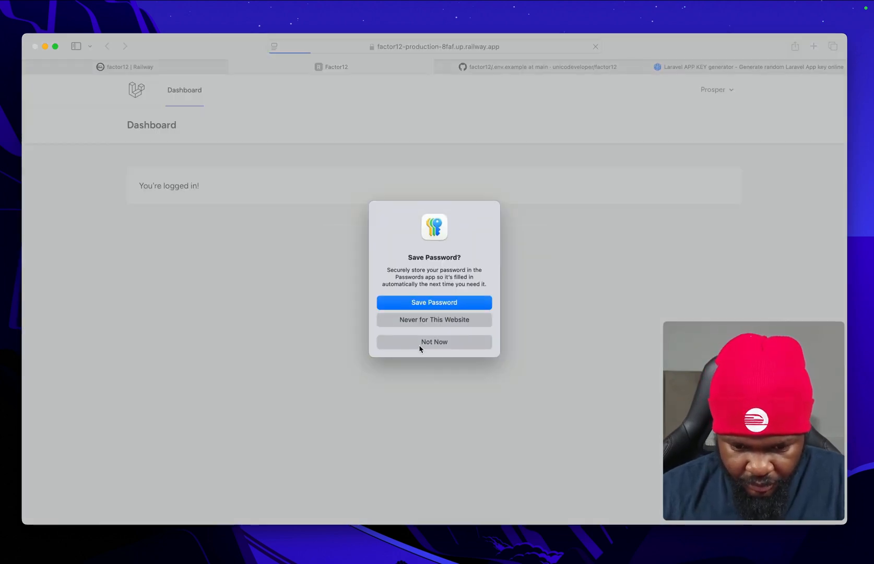
pyautogui.click(433, 341)
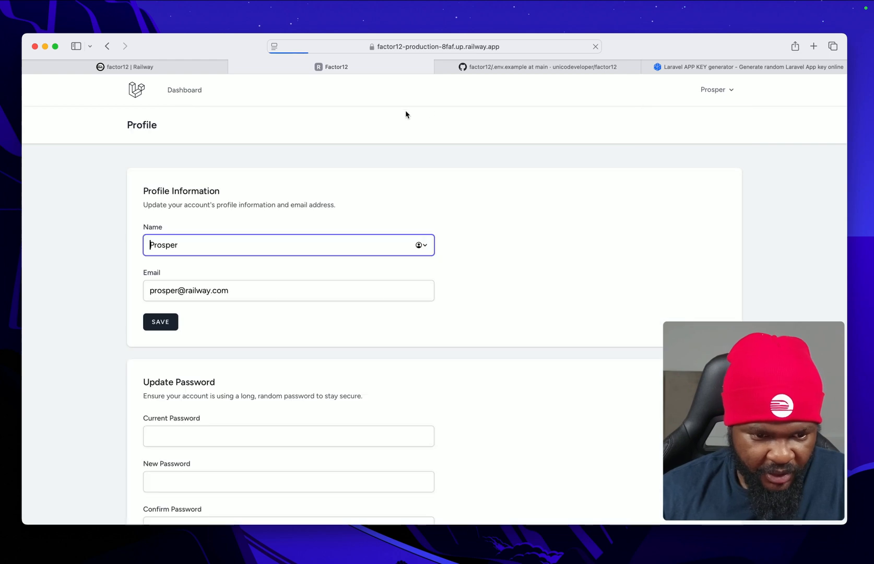
# Return to the logged-in dashboard and log out from the user menu.
pyautogui.click(184, 90)
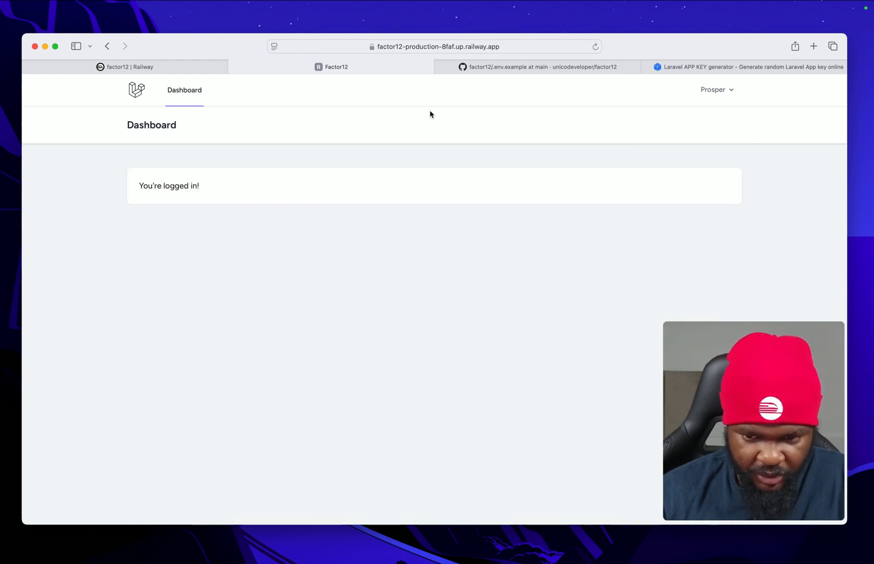
pyautogui.click(715, 89)
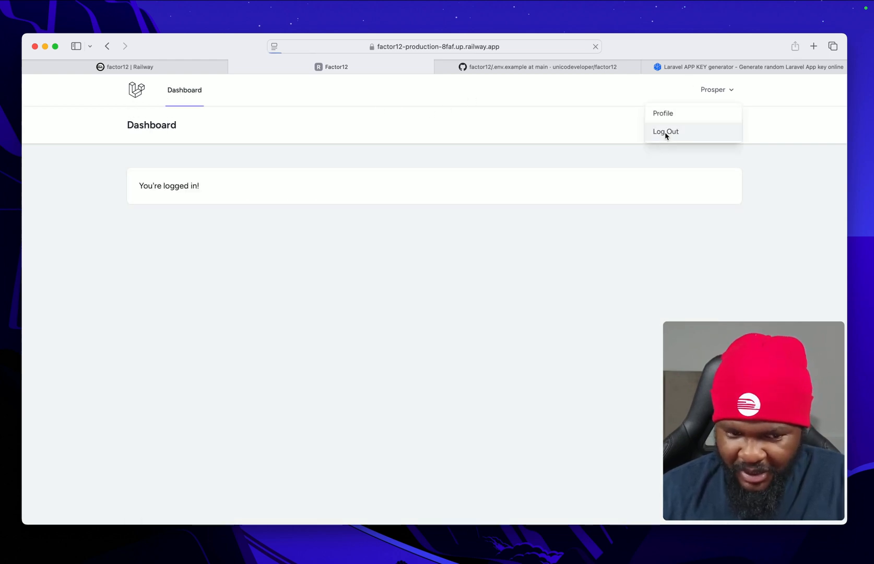
pyautogui.click(666, 132)
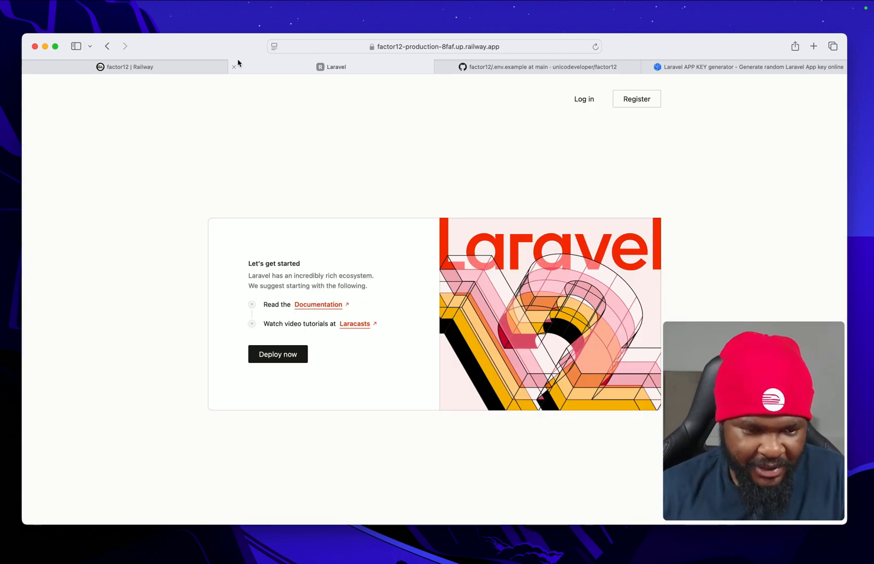
# Switch back to the Railway tab showing factor12's active deployment beside Postgres.
pyautogui.click(125, 67)
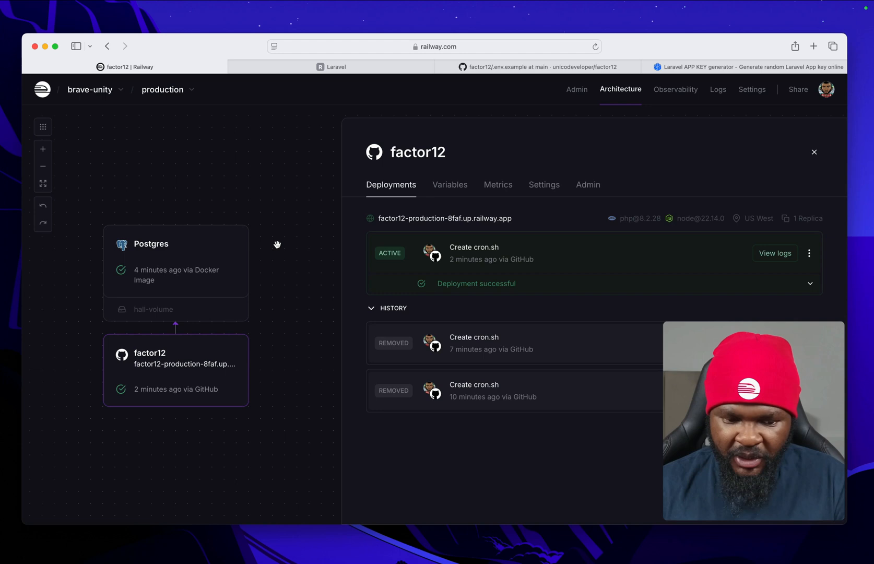
pyautogui.moveTo(258, 249)
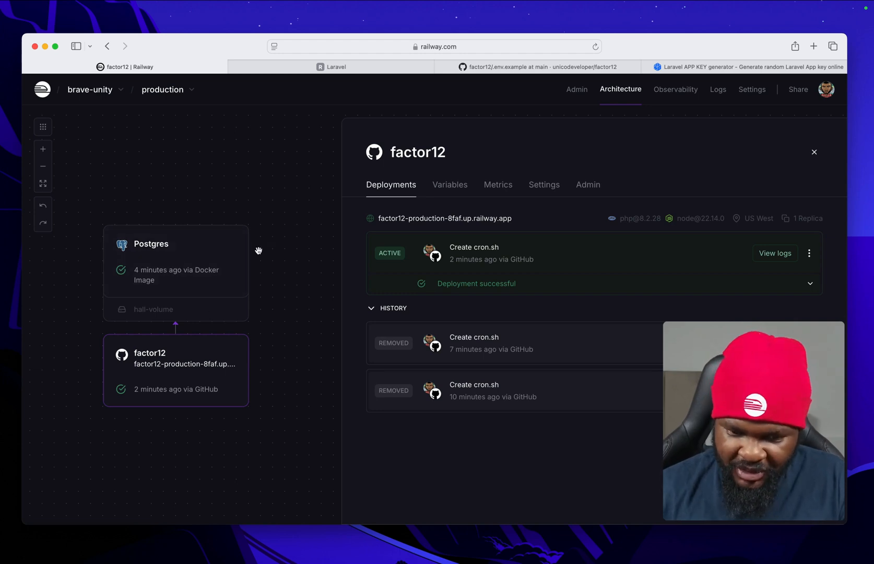
pyautogui.moveTo(302, 331)
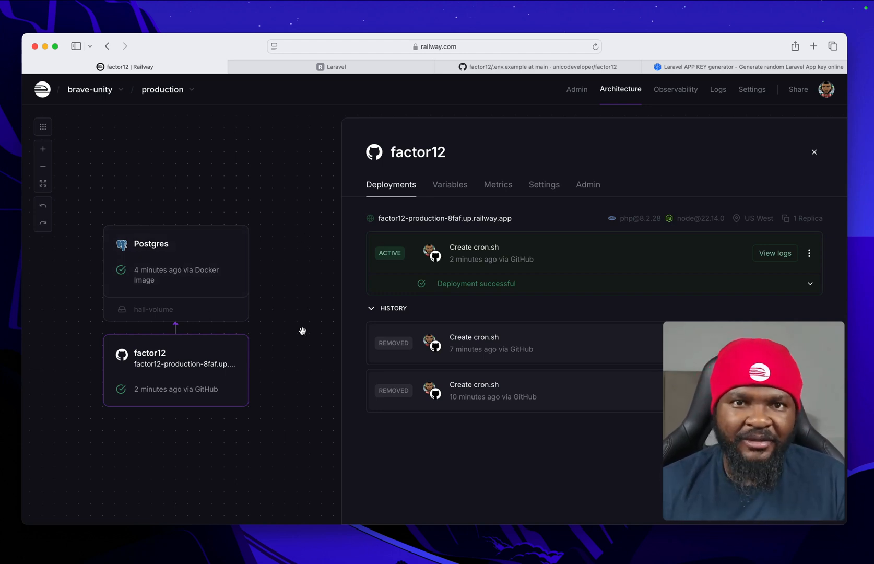